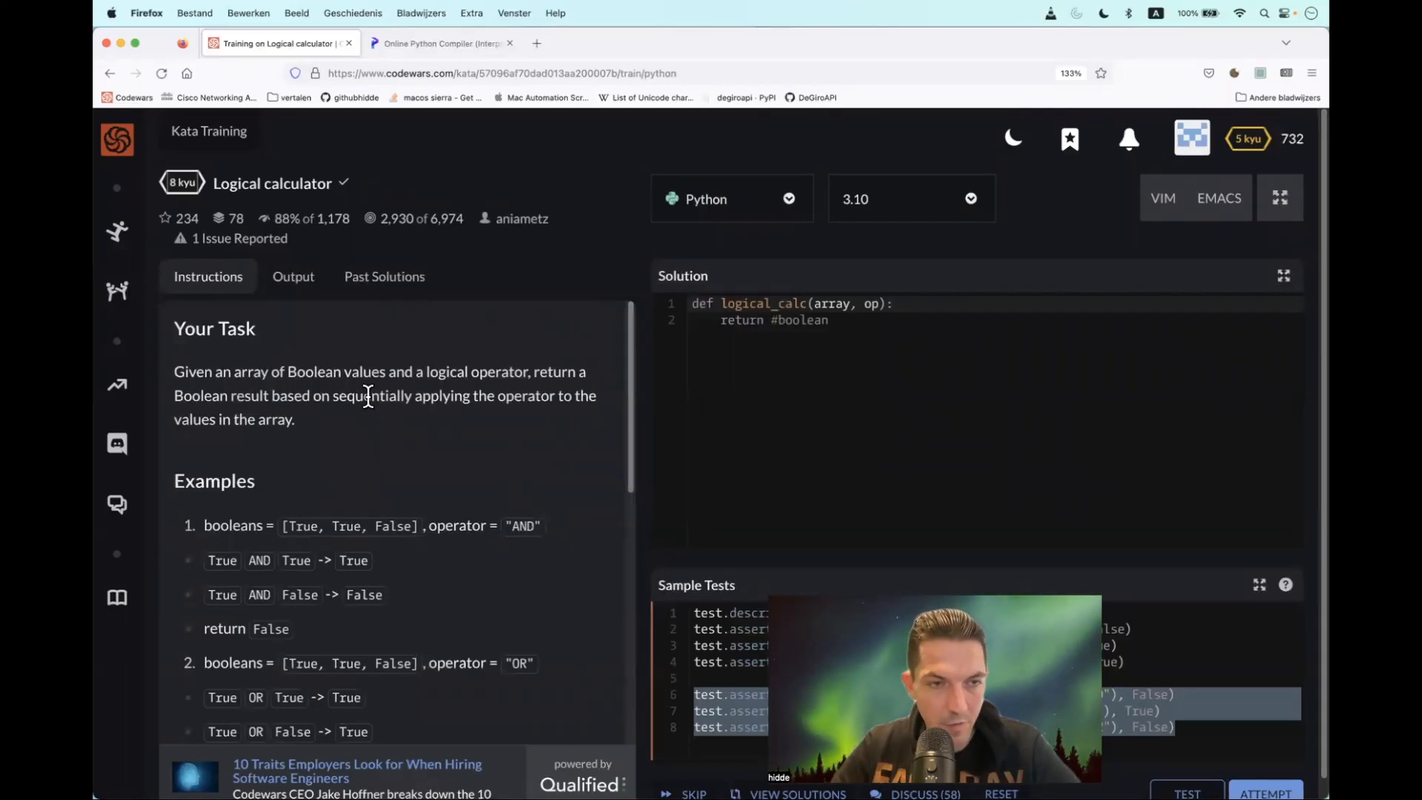
- Highlight the phrase about Boolean values and operator, then scroll through the rest of the kata description
{"action": "double_click", "coordinate": [311, 372]}
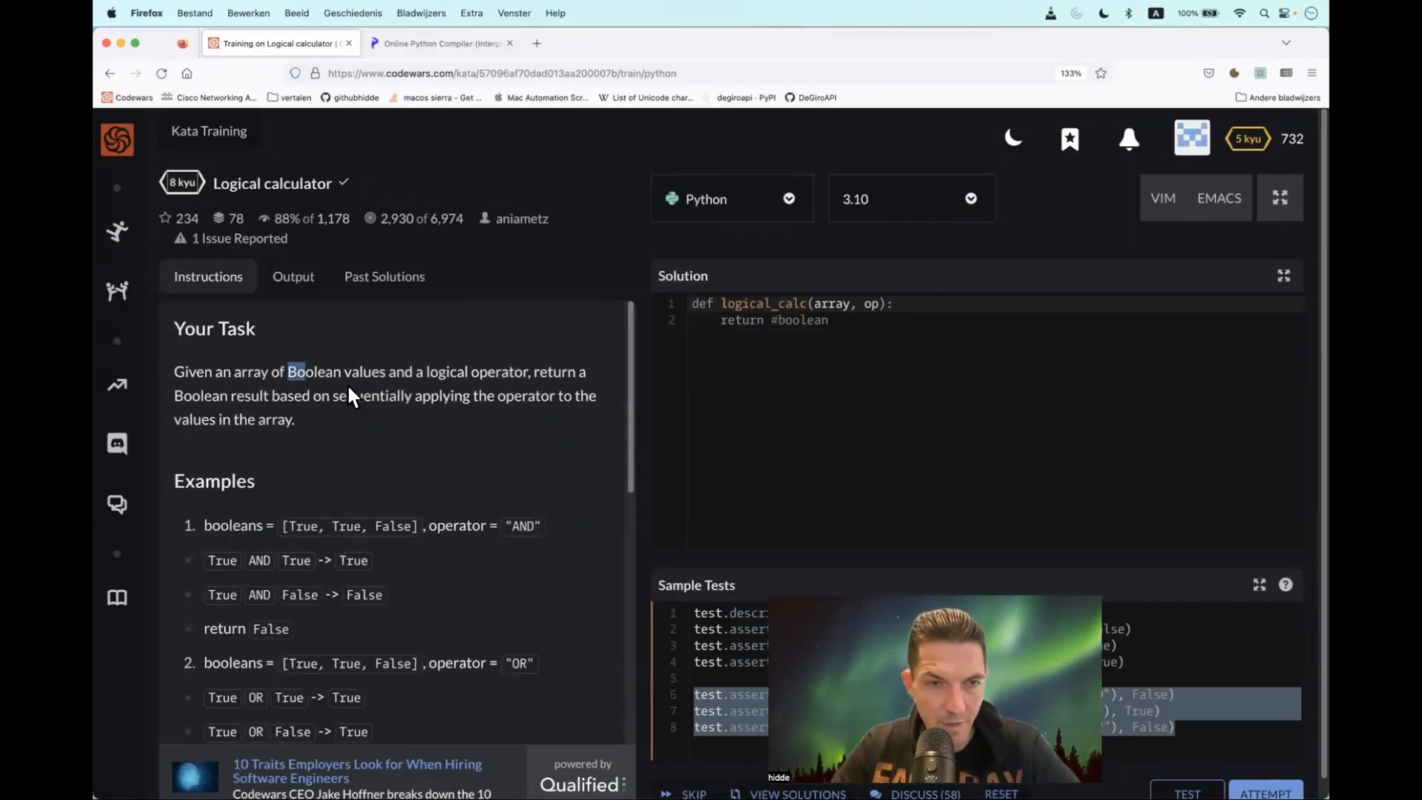
{"action": "left_click_drag", "start_coordinate": [289, 372], "coordinate": [444, 371]}
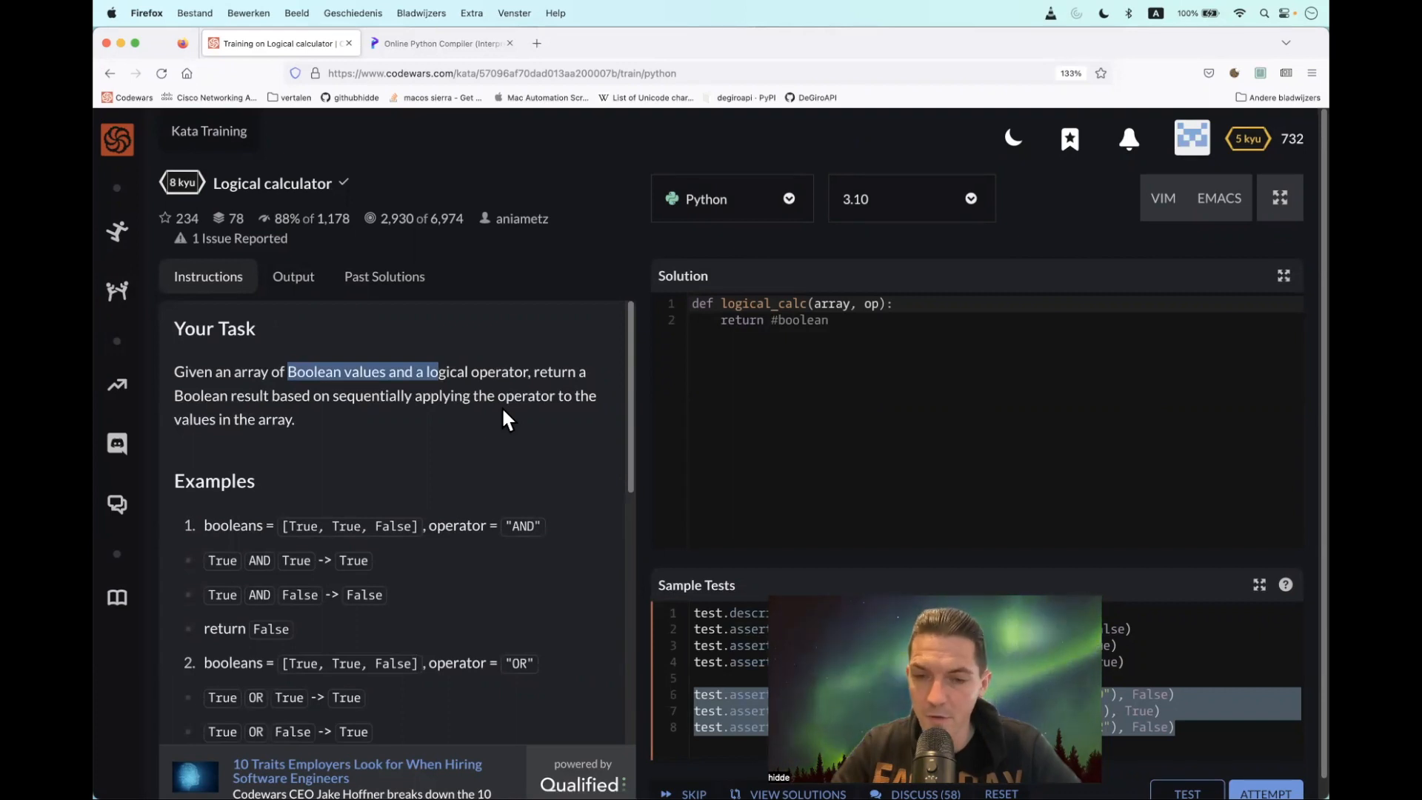
{"action": "scroll", "scroll_direction": "down", "scroll_amount": 3}
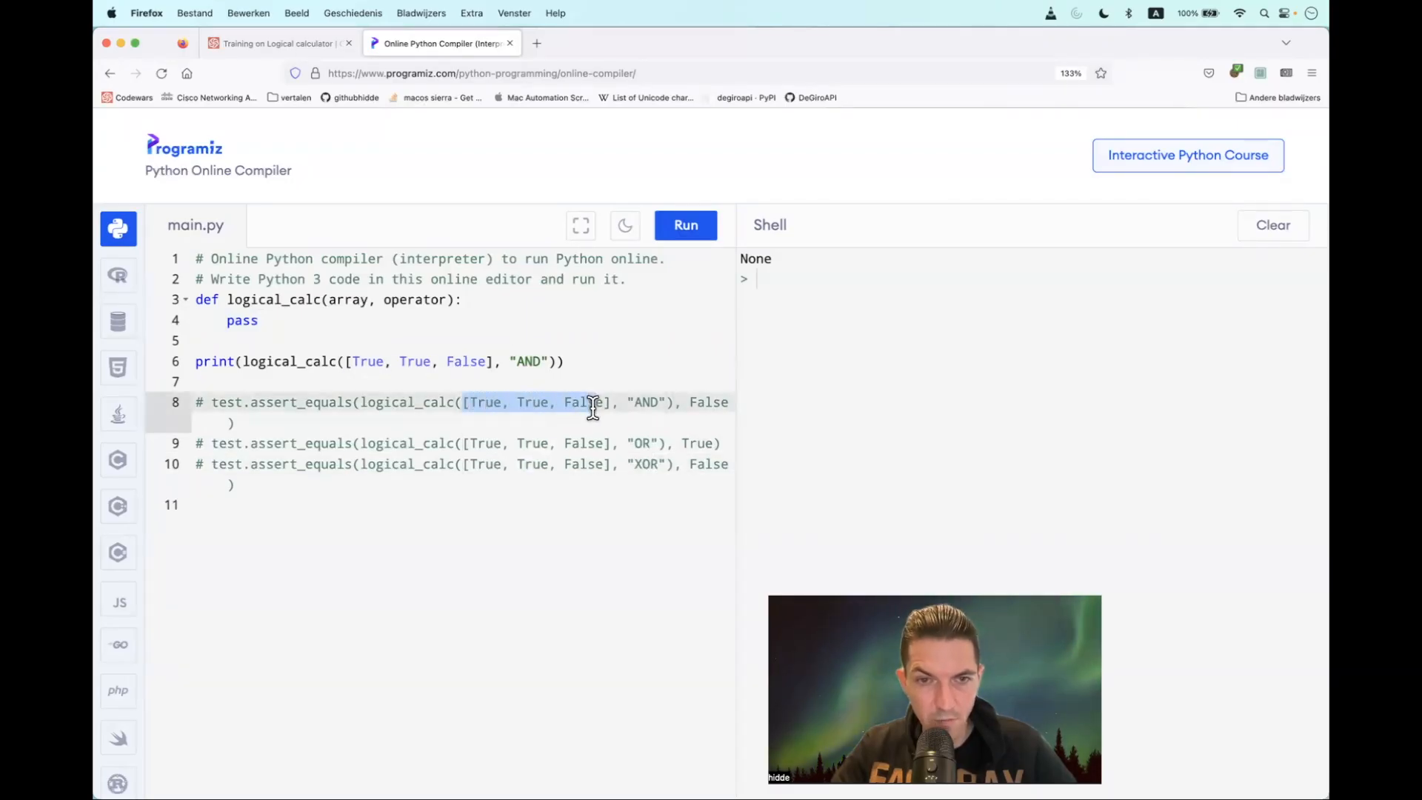
- Replace pass with print(True&True&False) #AND and run it, outputting False
{"action": "left_click", "coordinate": [699, 403]}
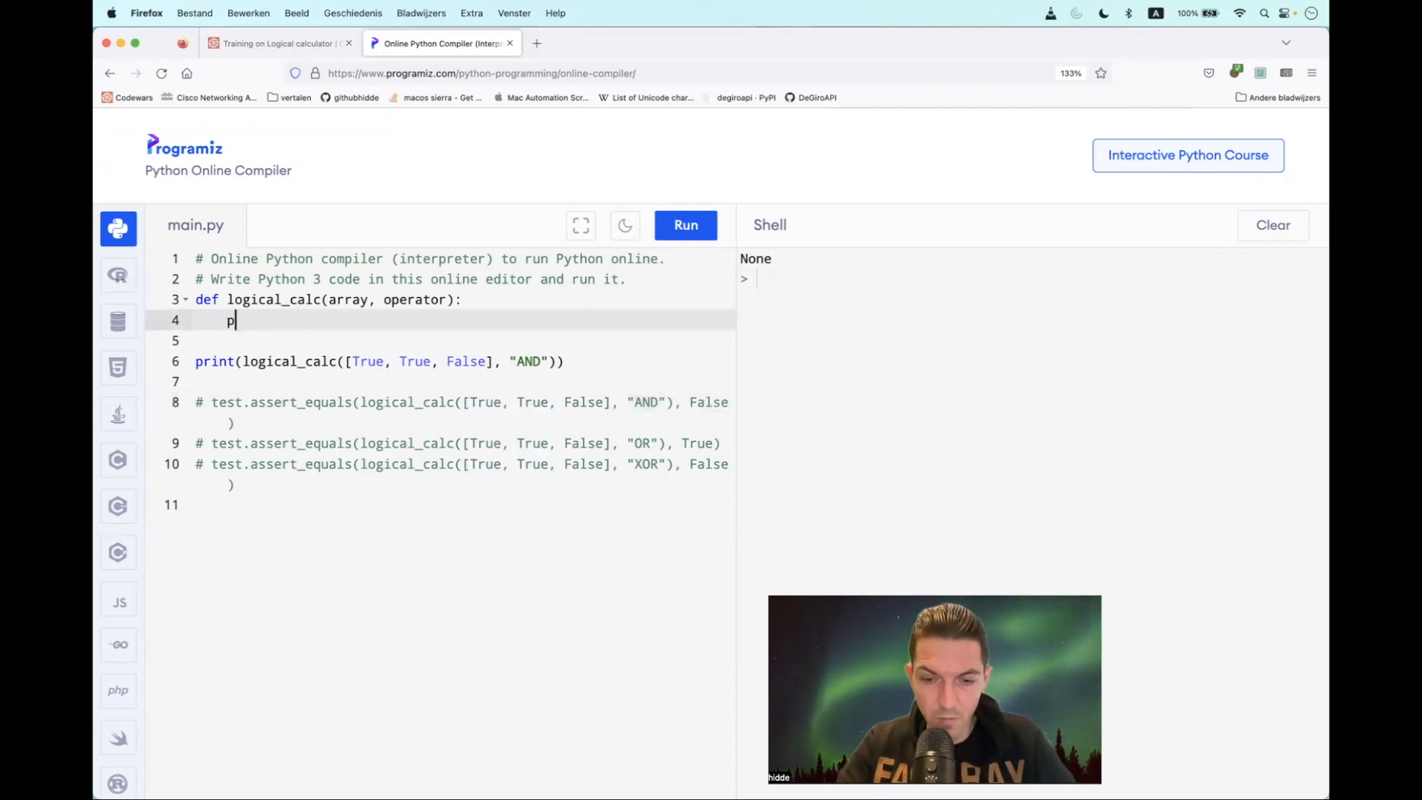
{"action": "type", "text": "rint"}
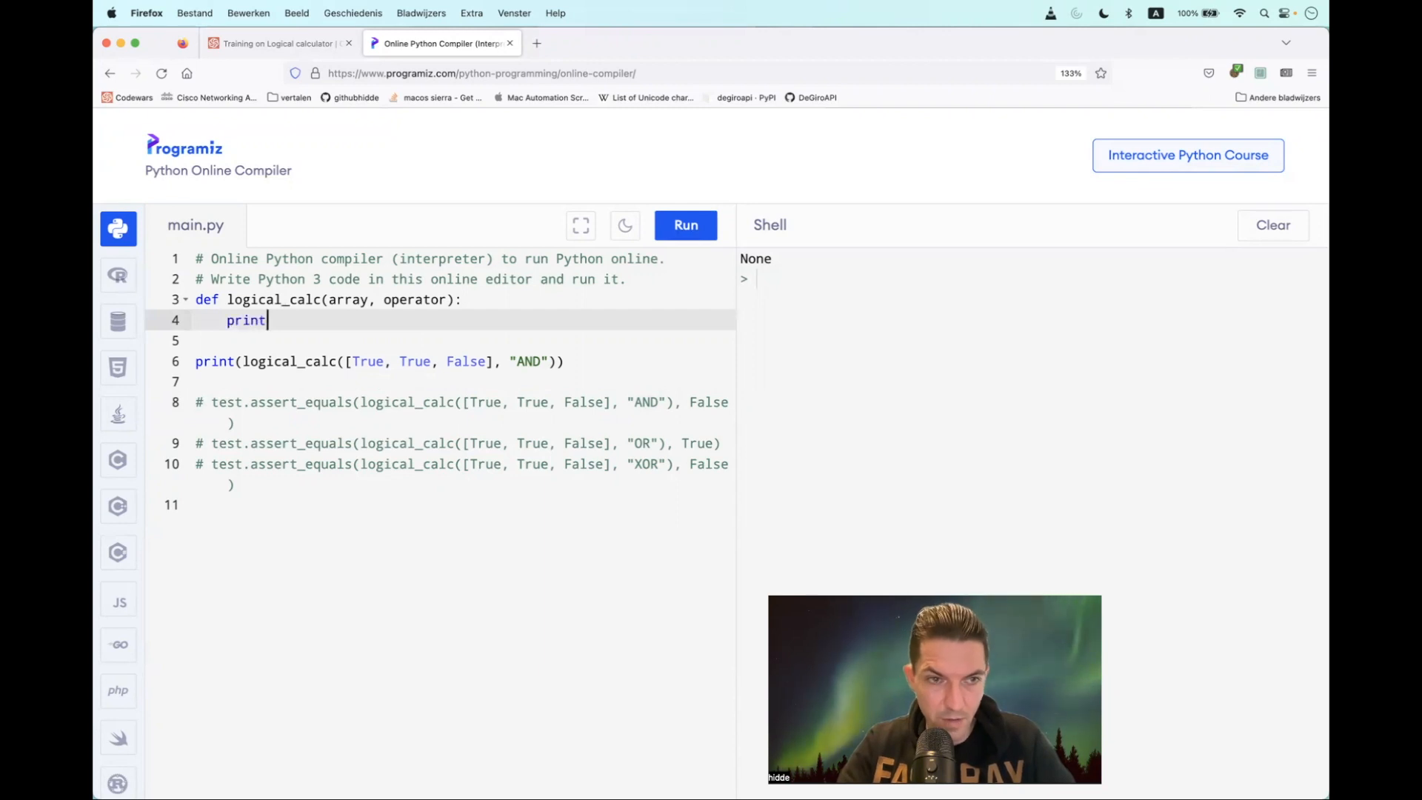
{"action": "type", "text": "(Tr"}
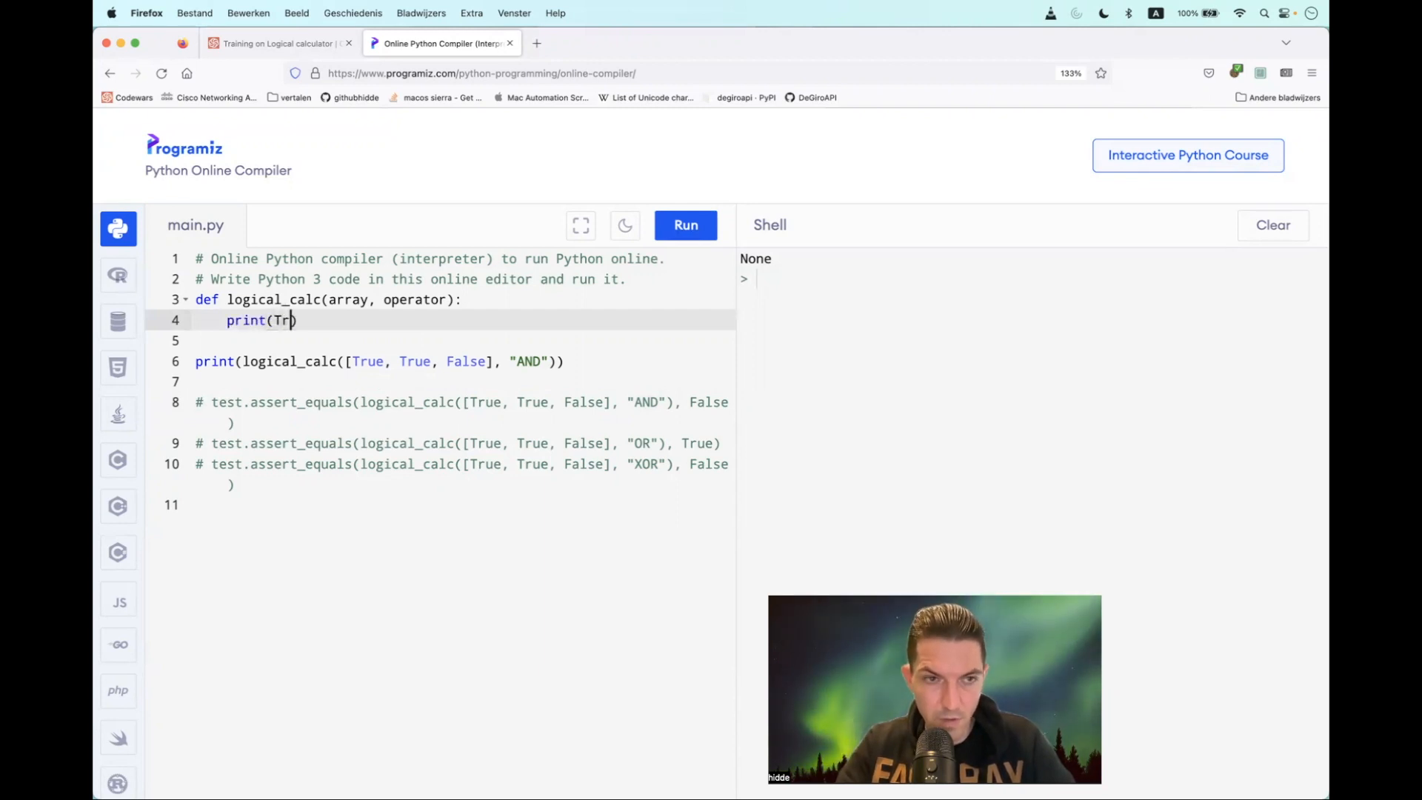
{"action": "type", "text": "ue)"}
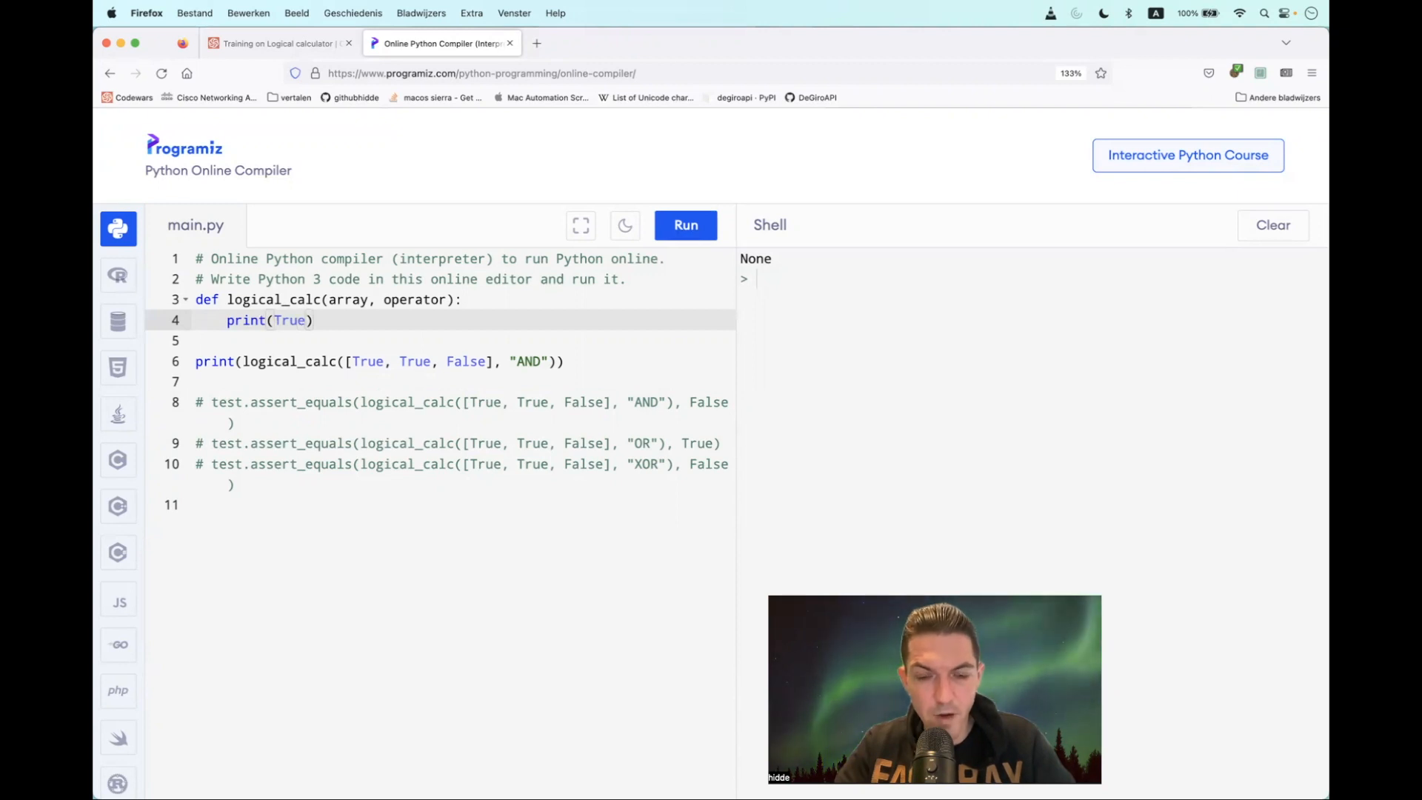
{"action": "type", "text": "$"}
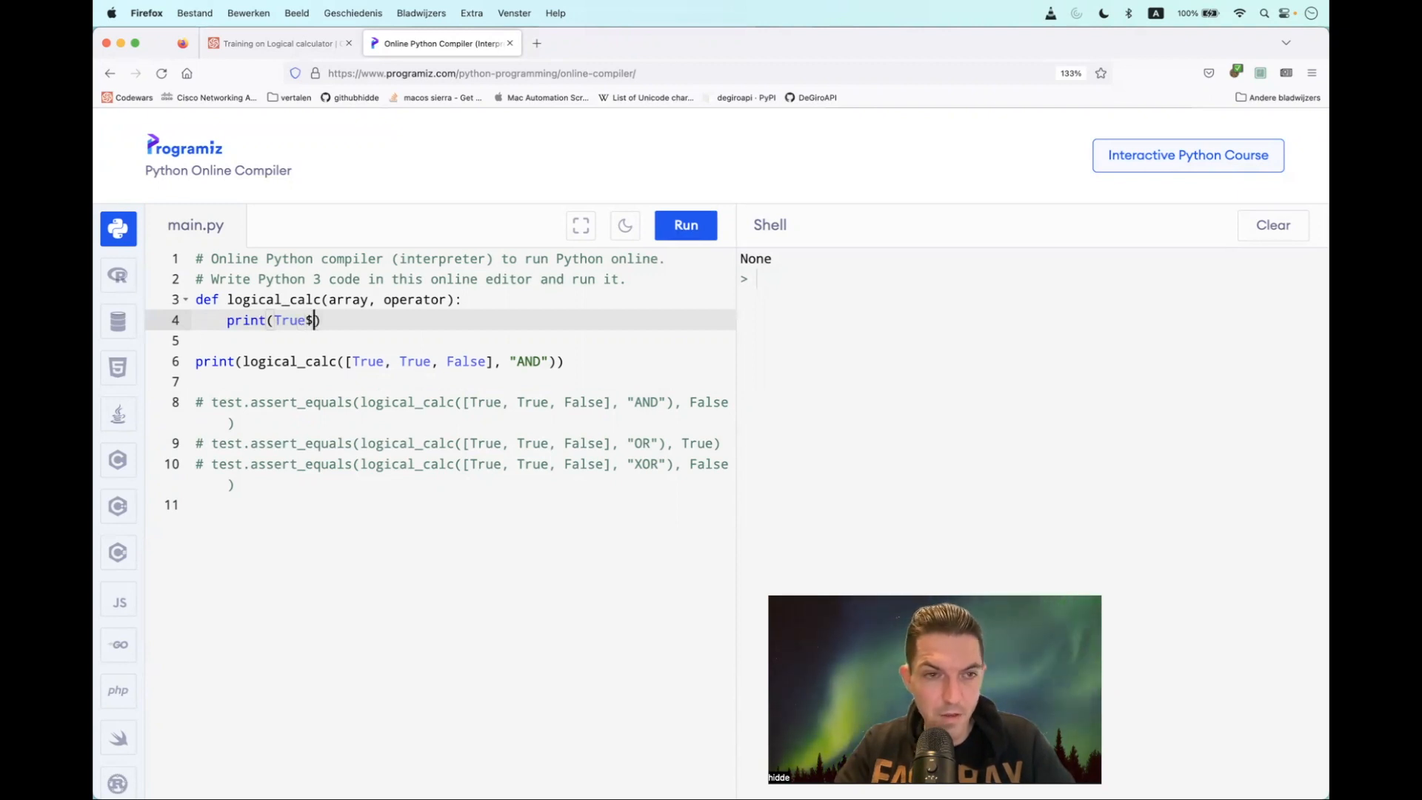
{"action": "type", "text": "&"}
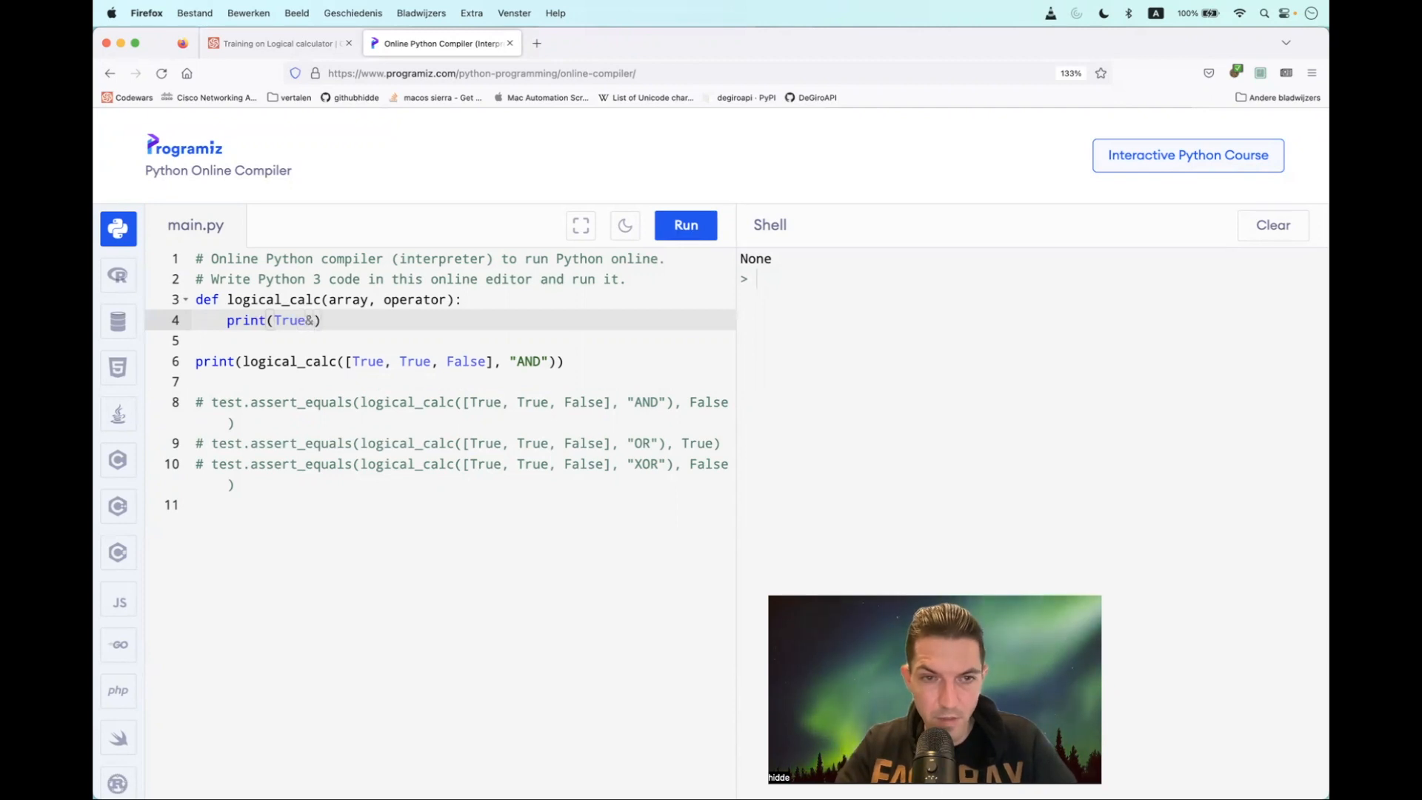
{"action": "type", "text": "True"}
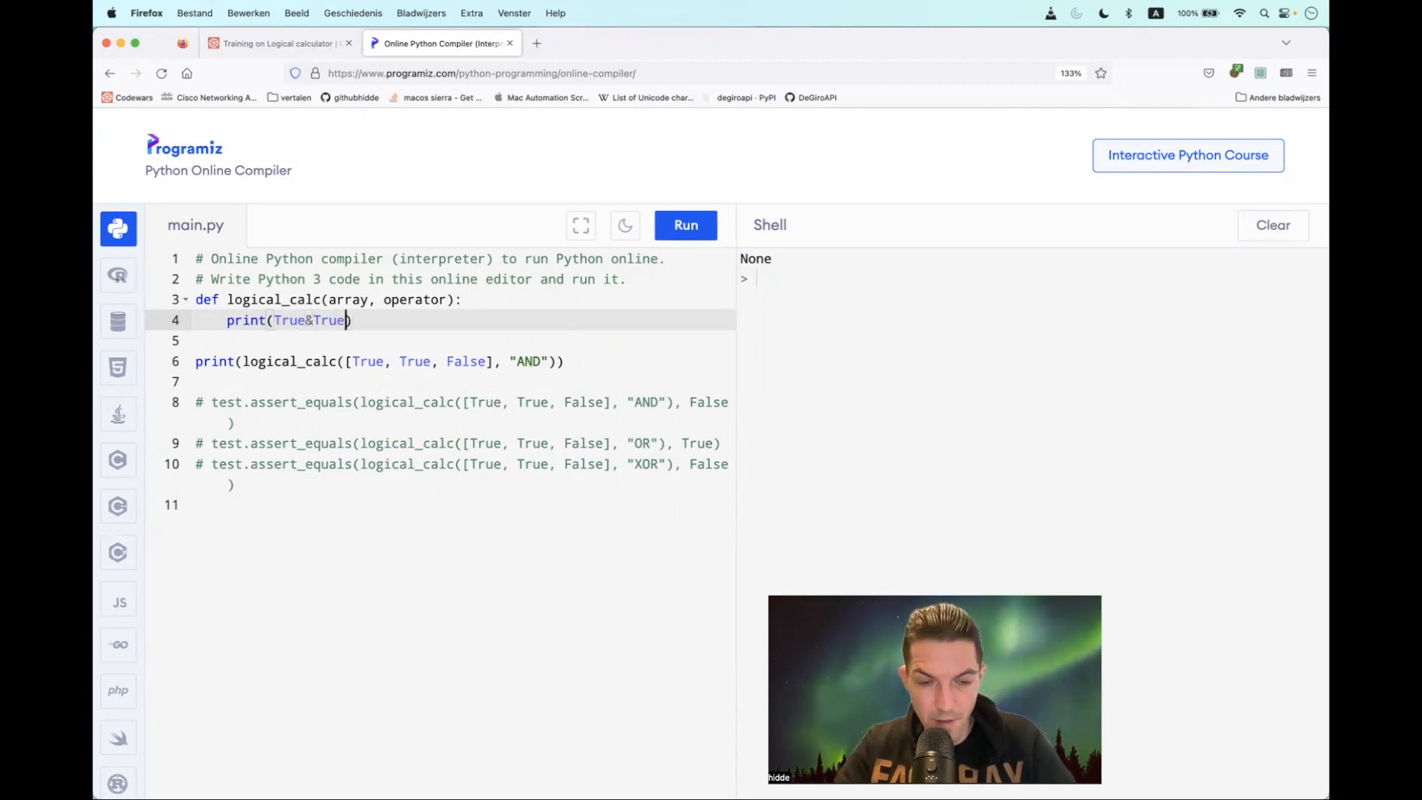
{"action": "type", "text": "&"}
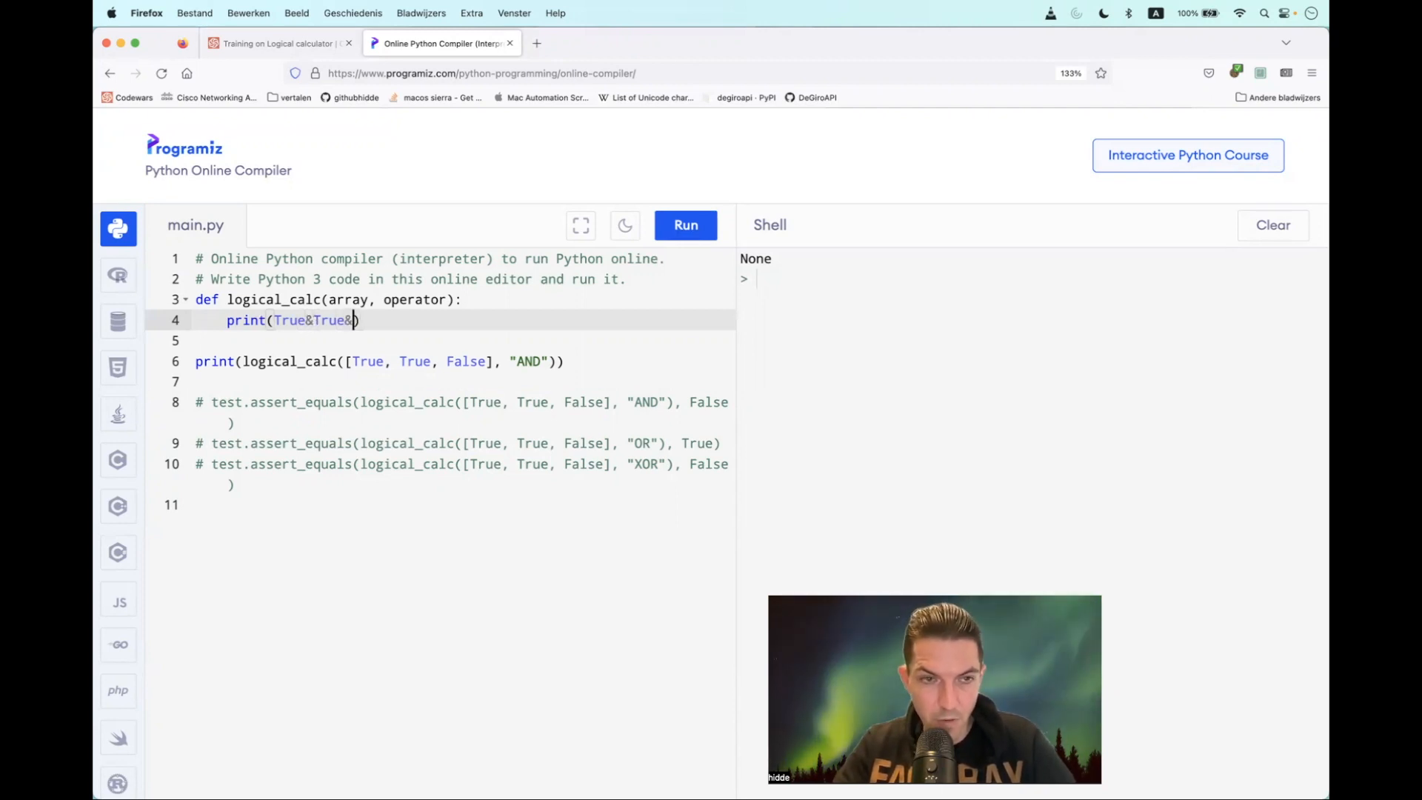
{"action": "type", "text": "False"}
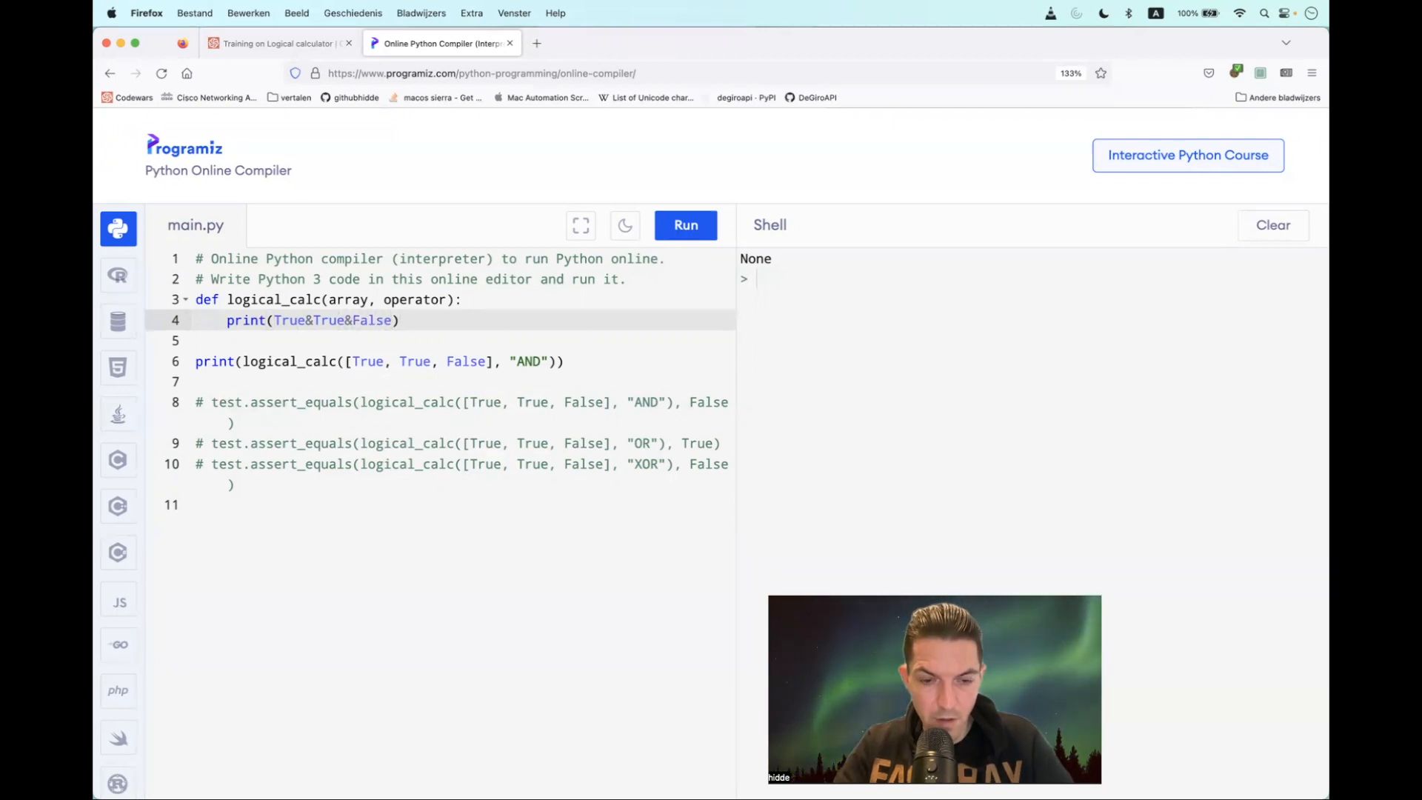
{"action": "type", "text": "#AND"}
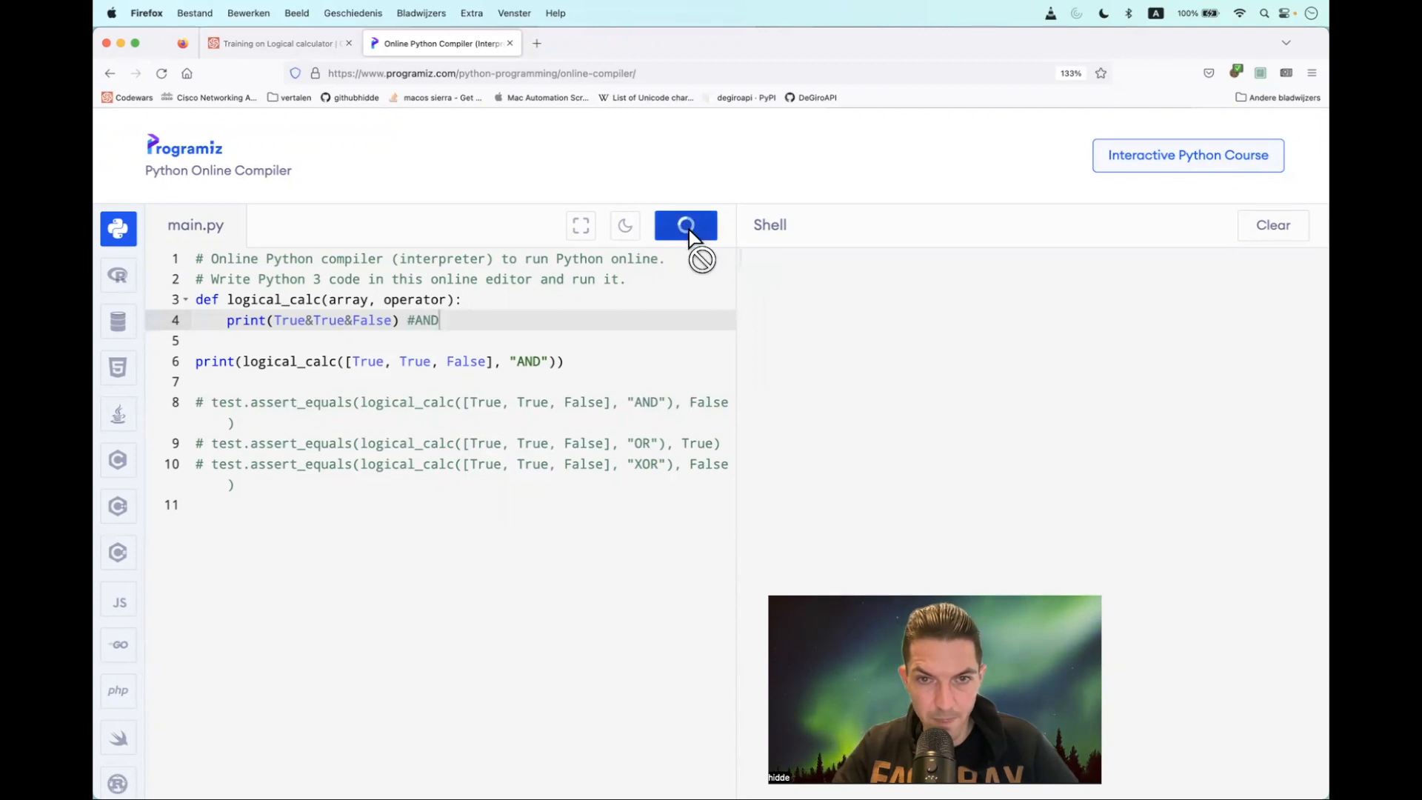
{"action": "left_click", "coordinate": [684, 225]}
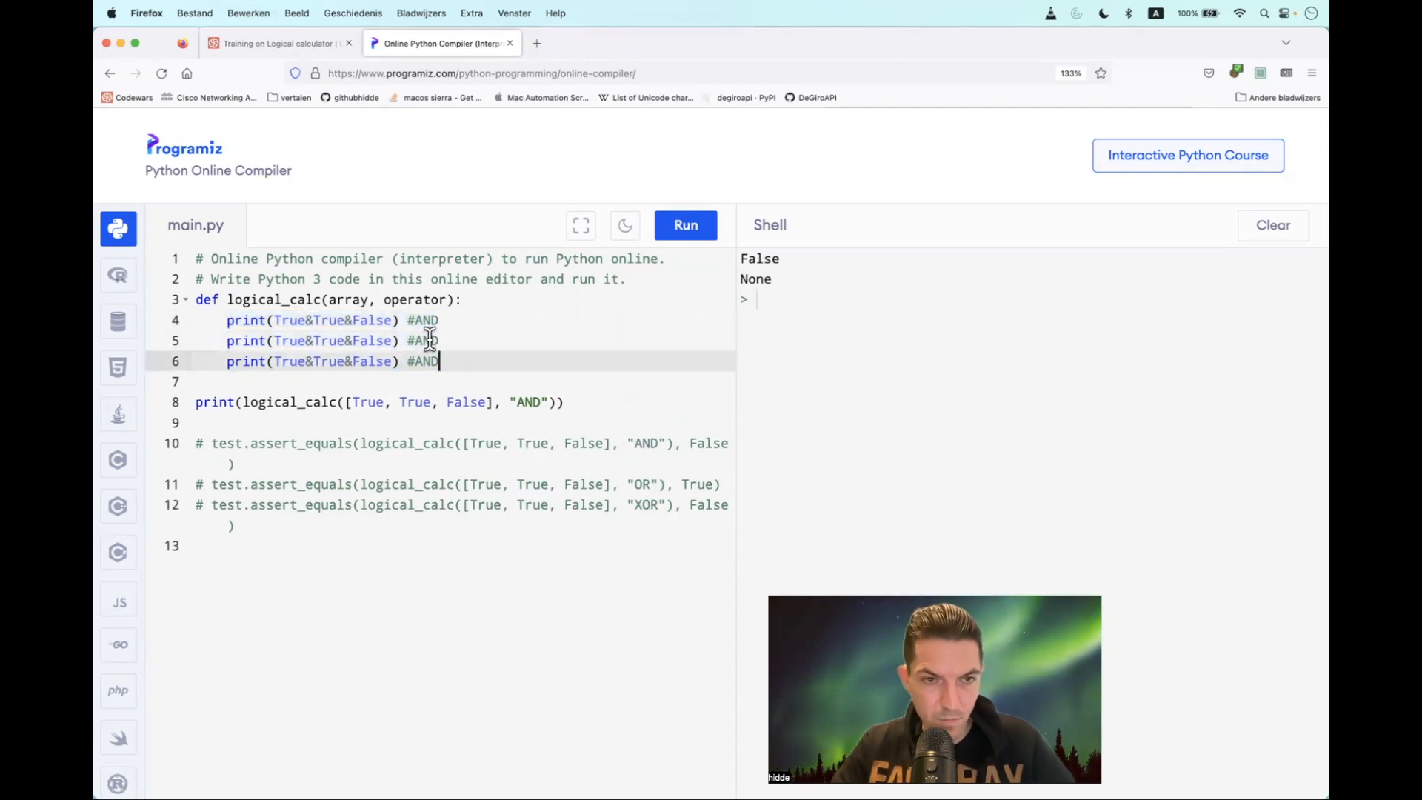
- Turn the duplicated lines into True|True|False #OR and True^True^False #XOR, then run the script
{"action": "type", "text": "OR"}
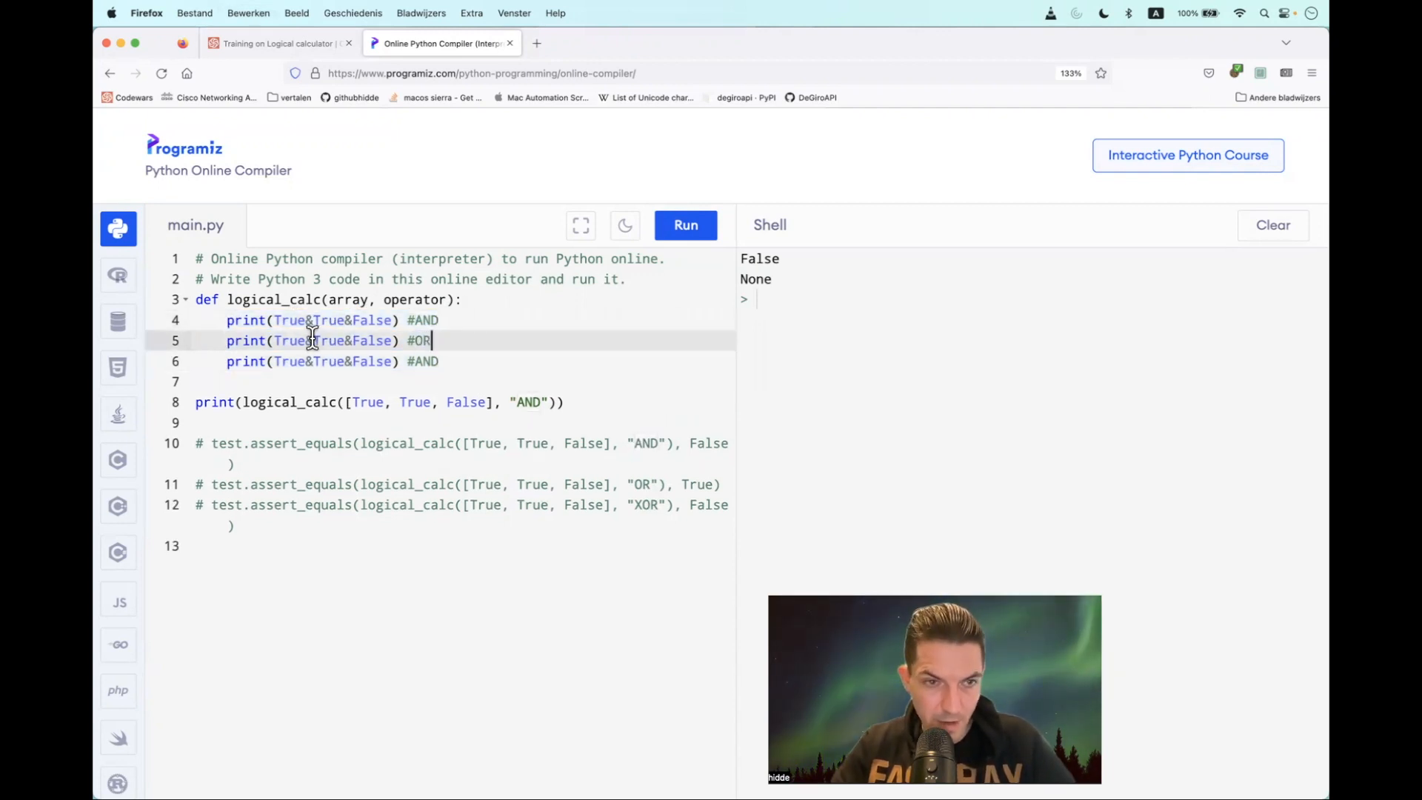
{"action": "type", "text": "|"}
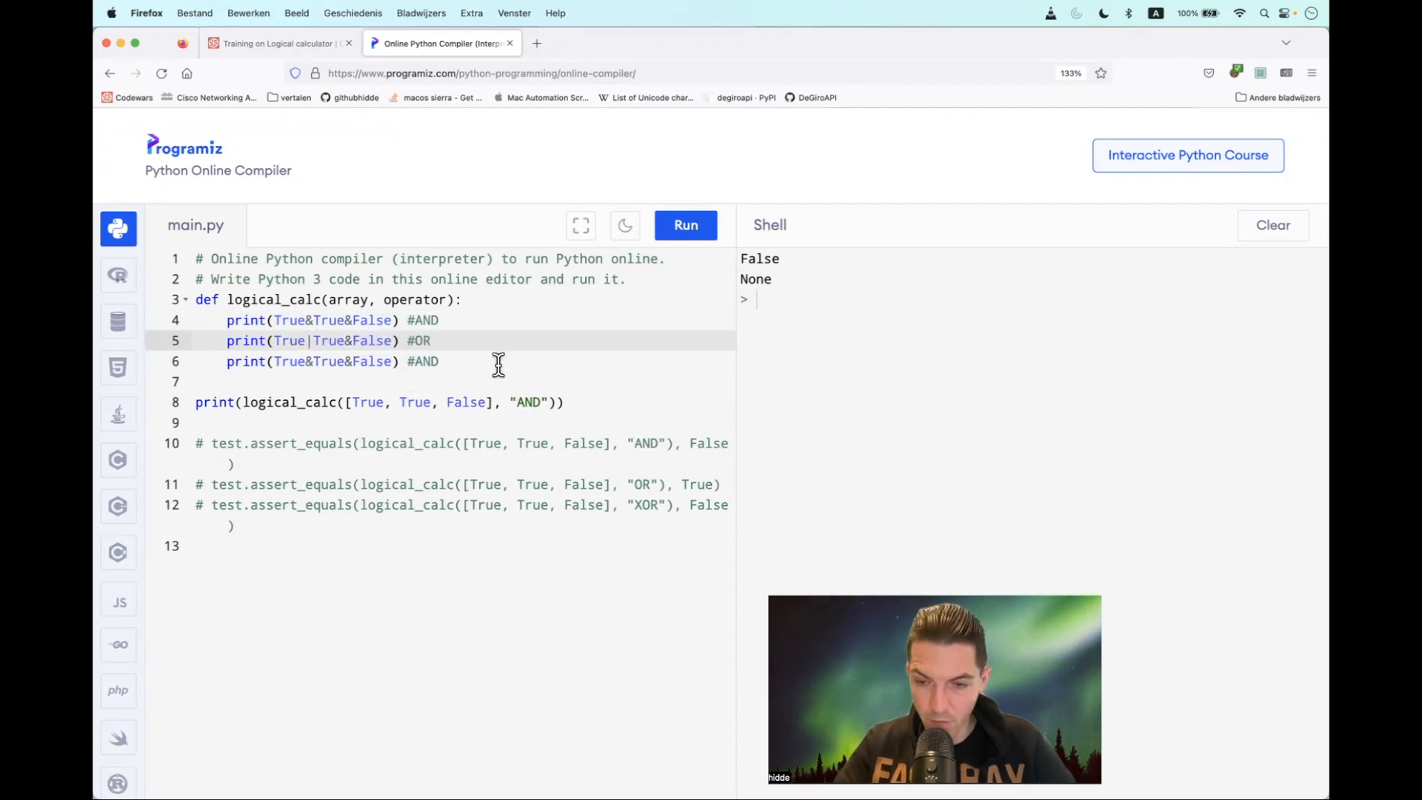
{"action": "type", "text": "X"}
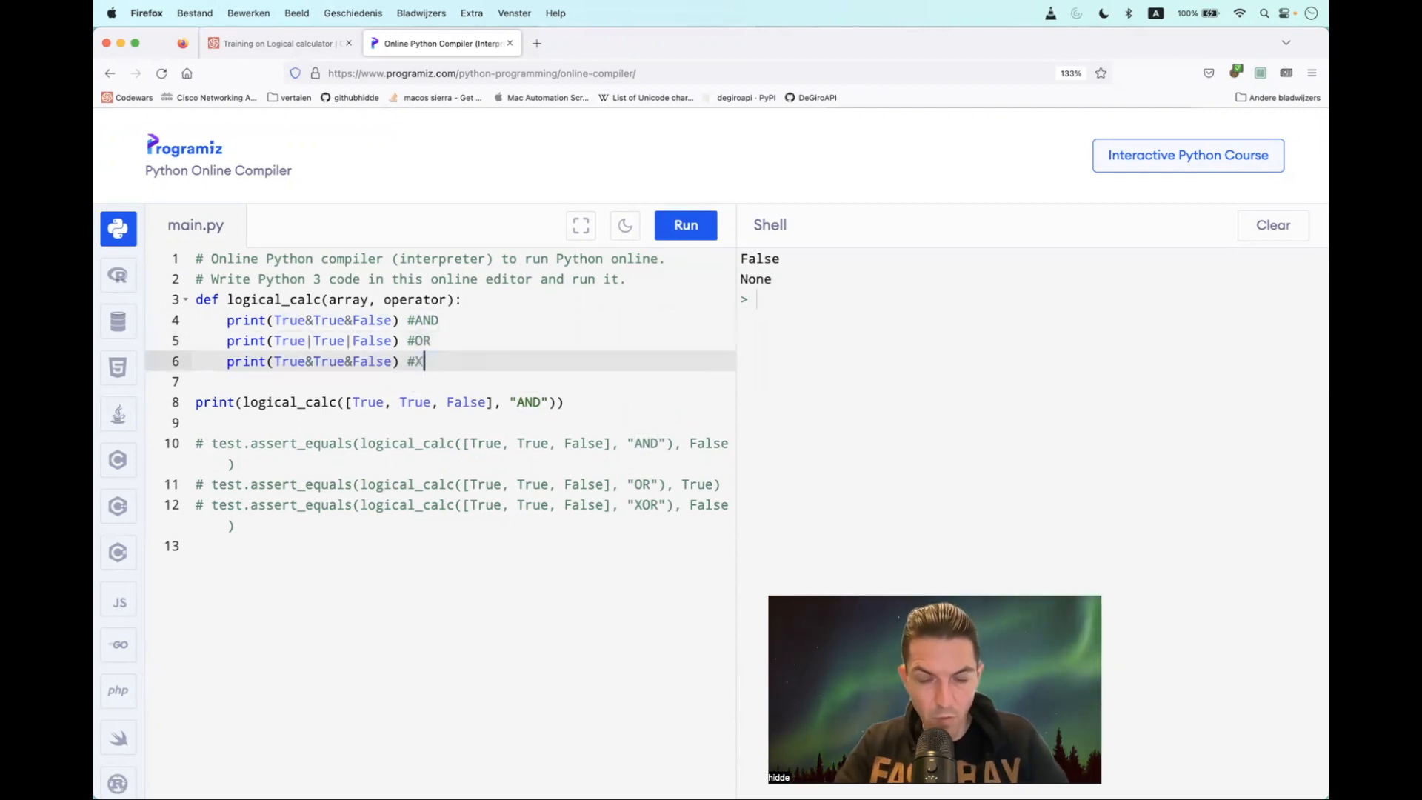
{"action": "type", "text": "OR"}
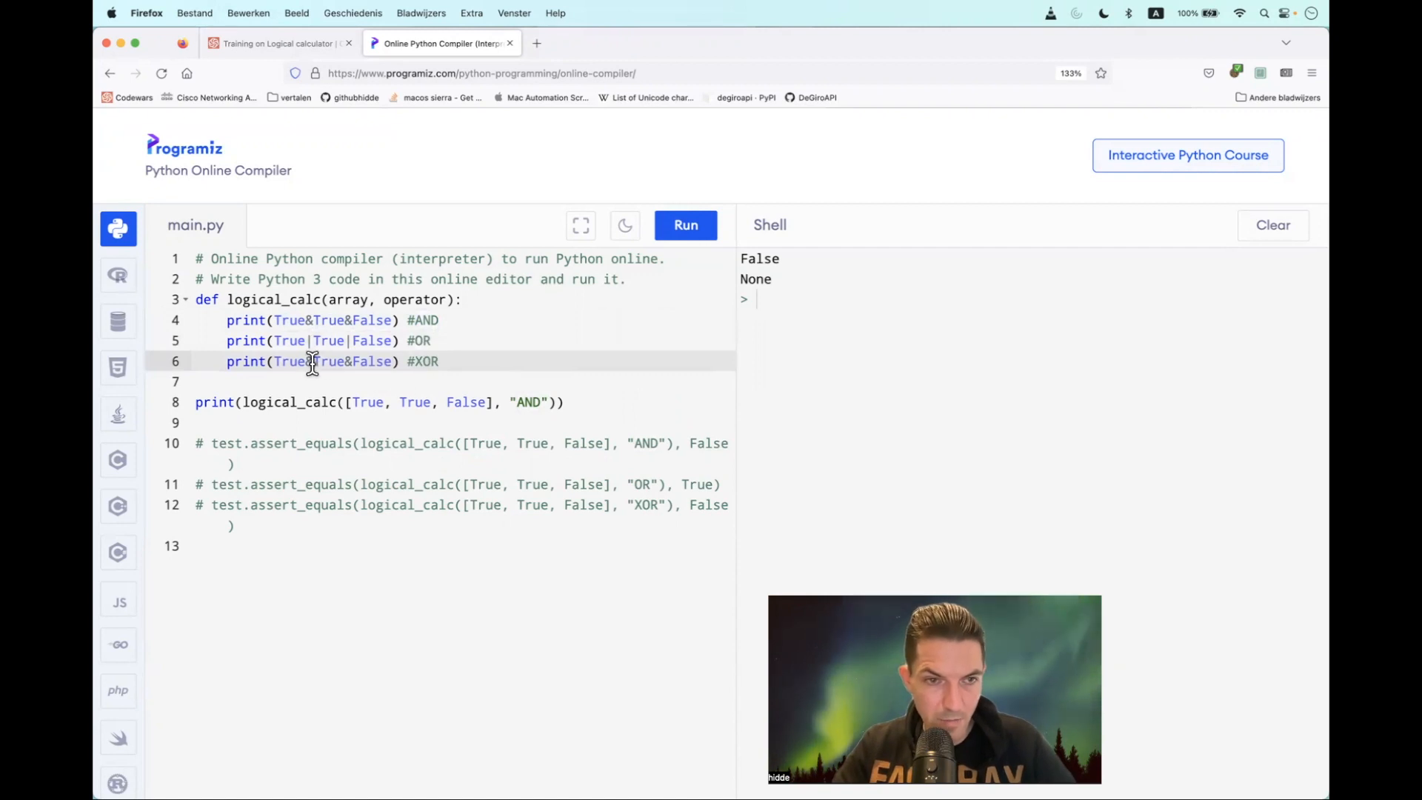
{"action": "type", "text": "^"}
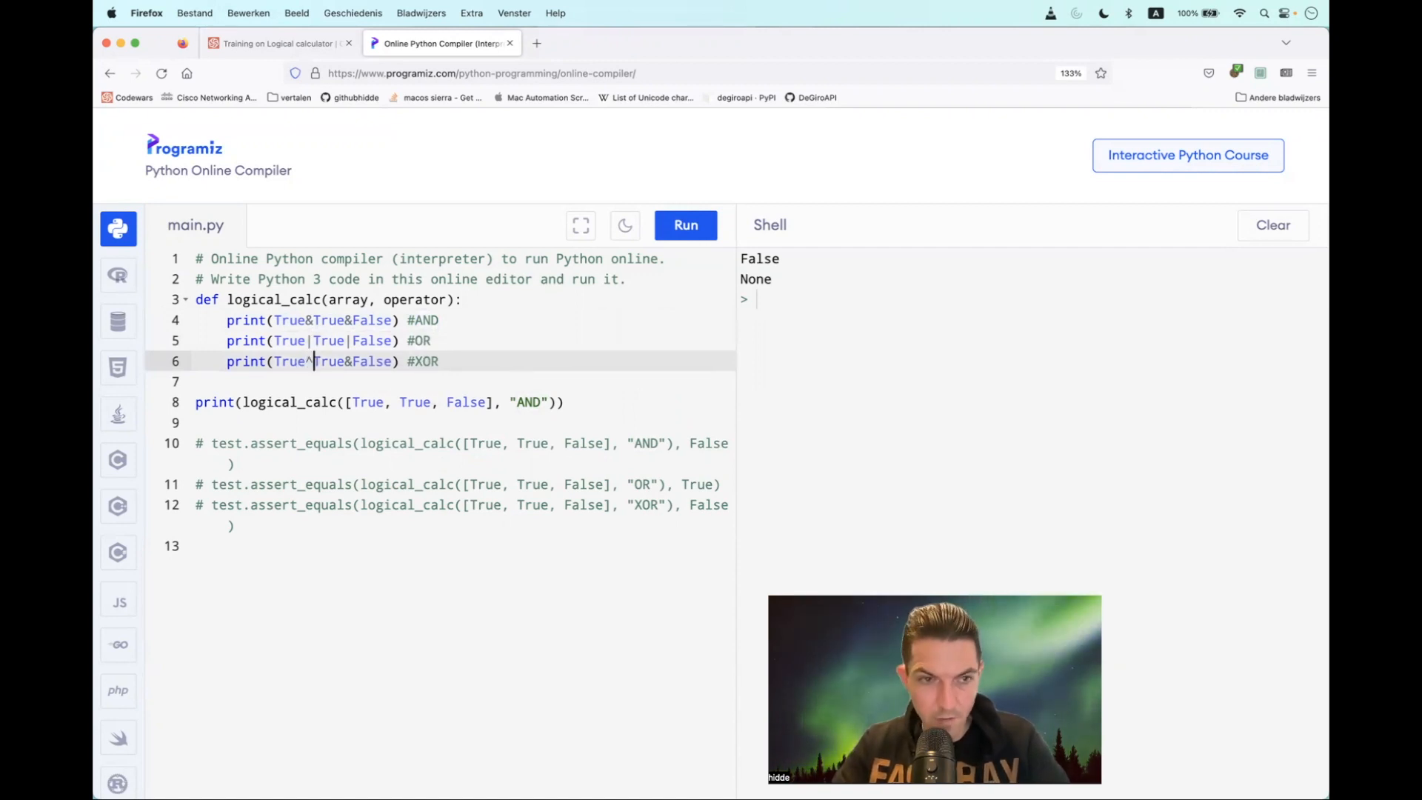
{"action": "key", "text": "Backspace"}
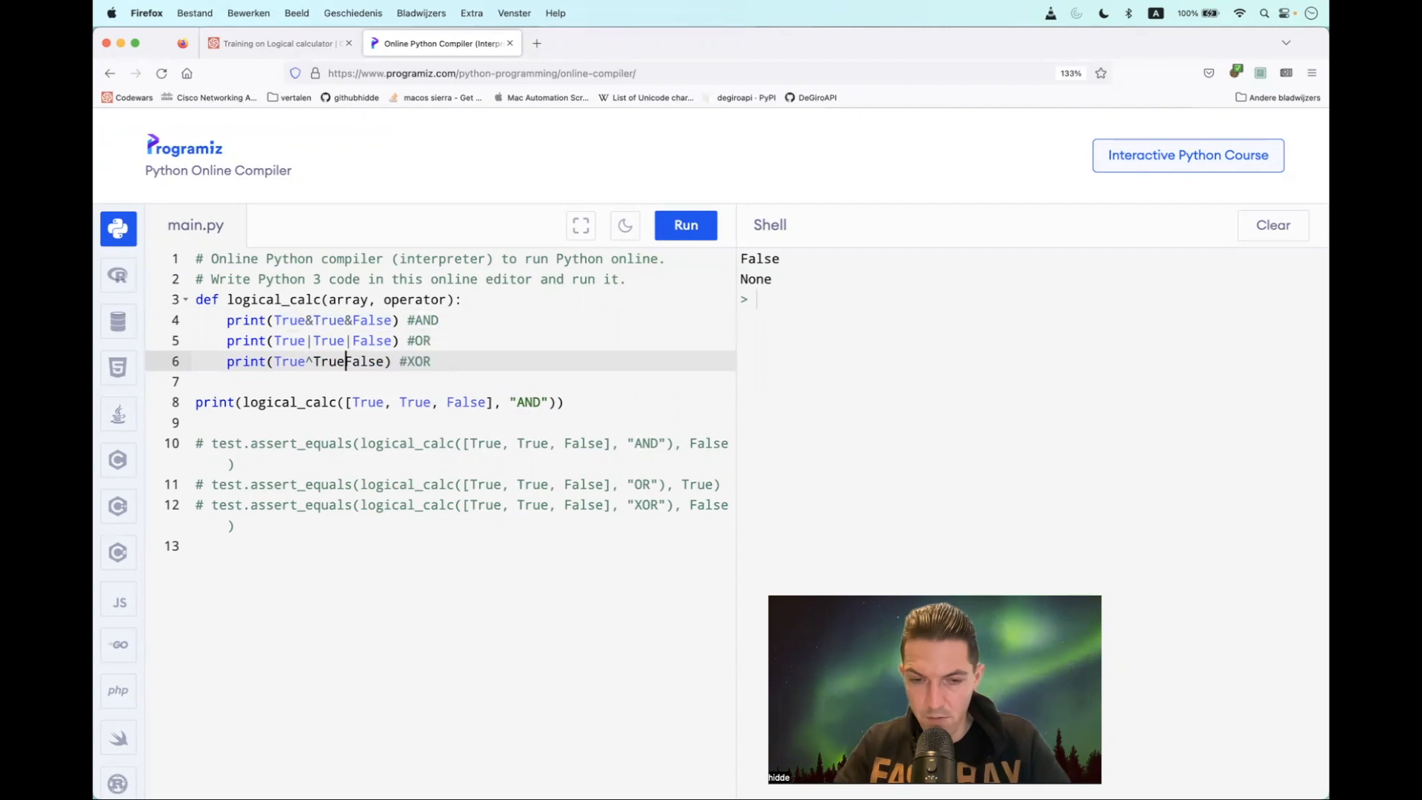
{"action": "left_click", "coordinate": [684, 226]}
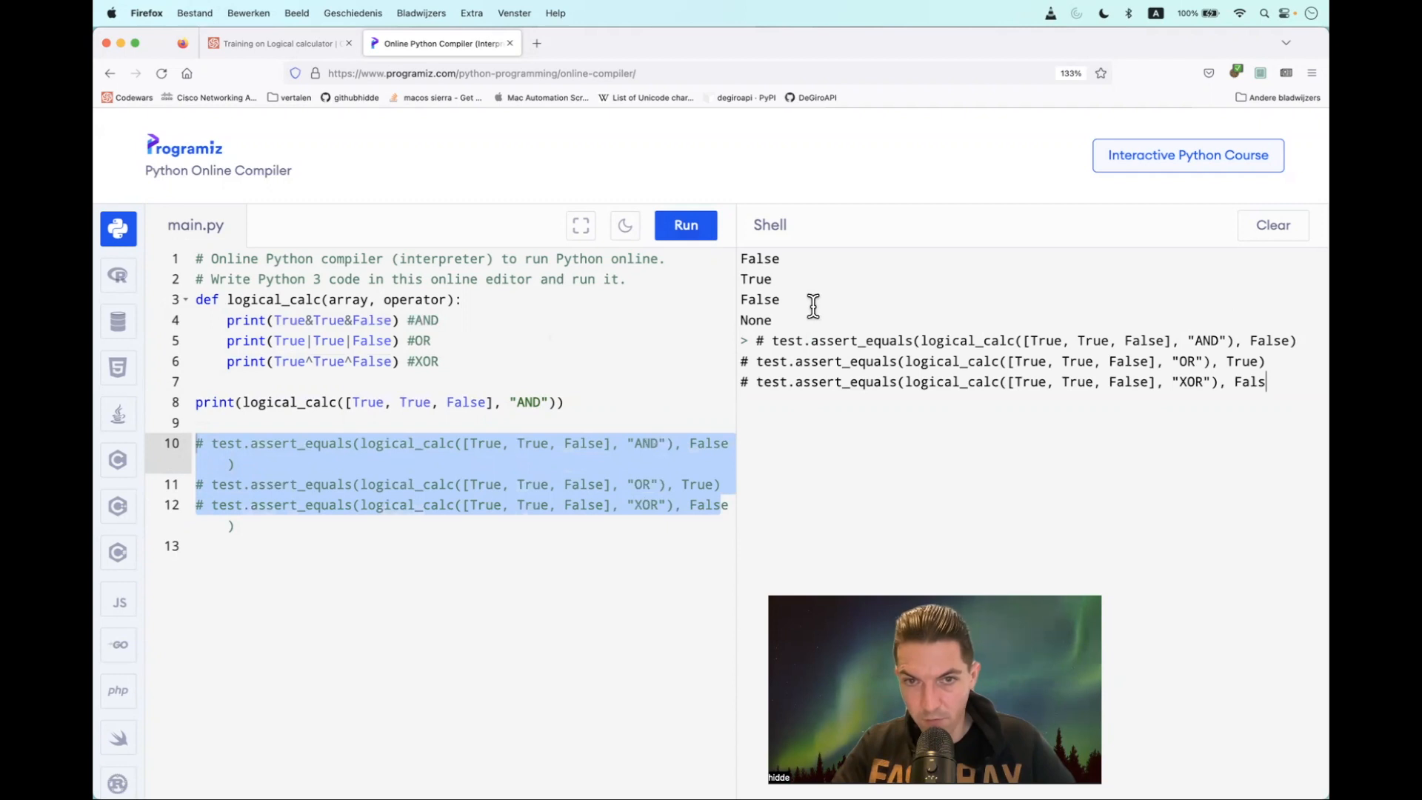
{"action": "mouse_move", "coordinate": [560, 443]}
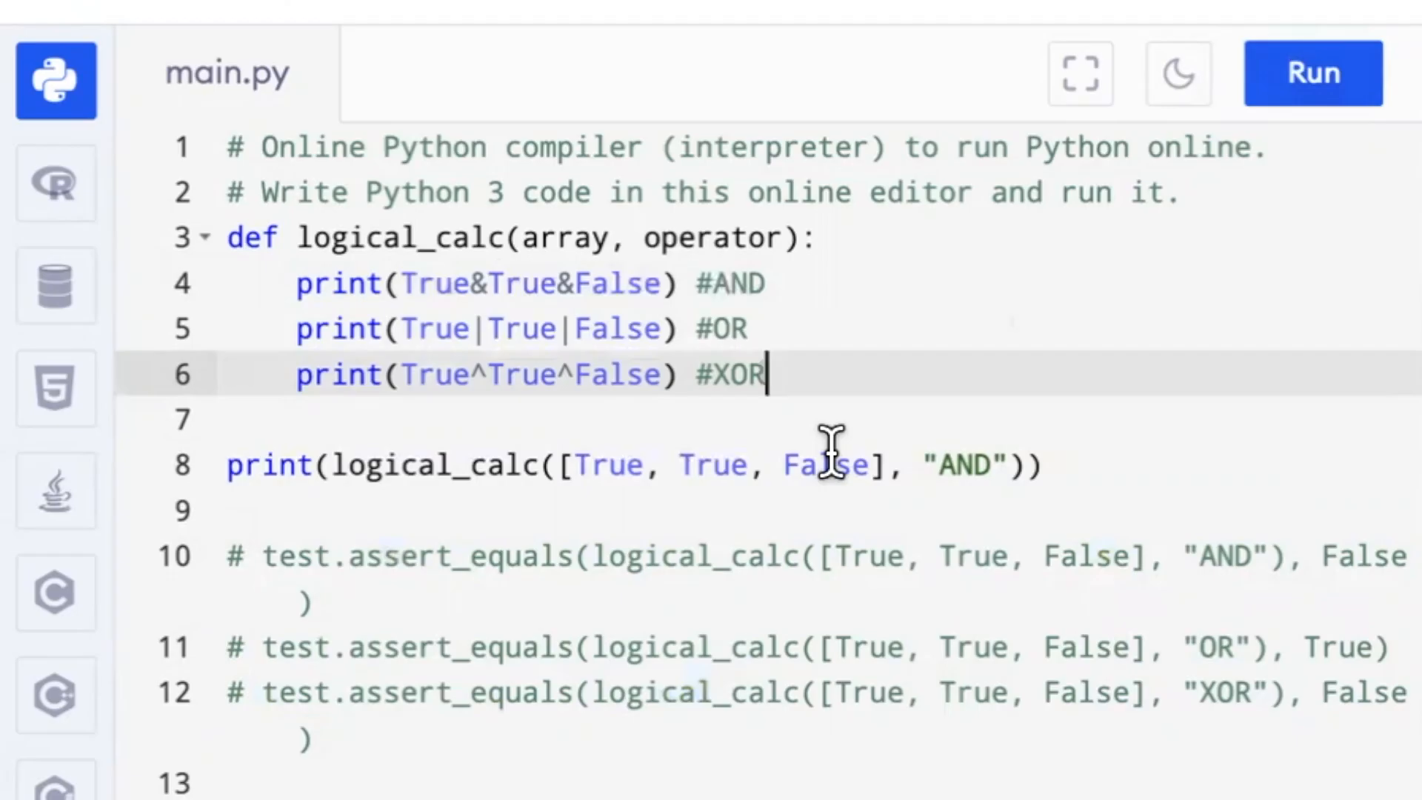
{"action": "mouse_move", "coordinate": [828, 349]}
{"action": "type", "text": "for"}
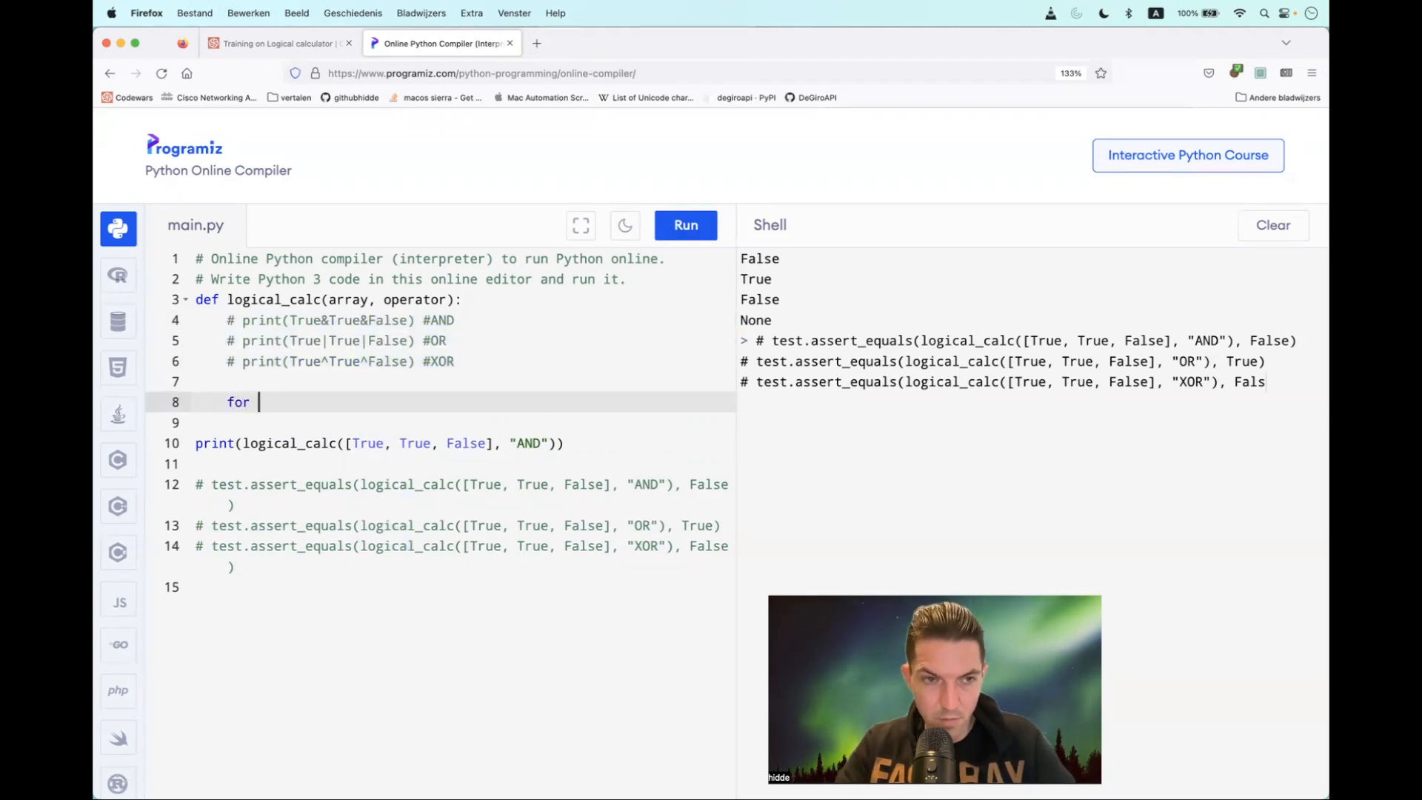
- Write for boolean in array: print(boolean), run it, and mark the False printed for the last element
{"action": "type", "text": "boolean"}
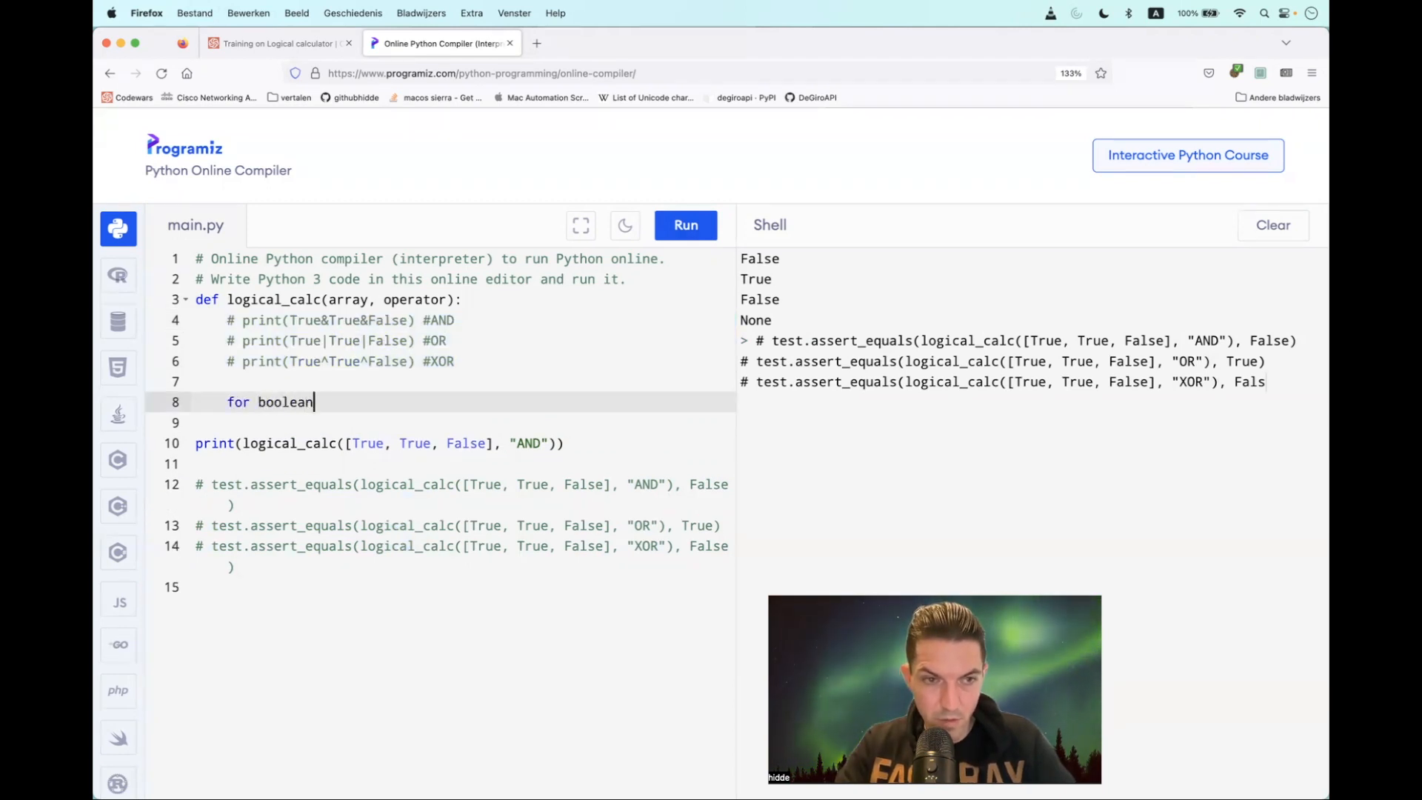
{"action": "type", "text": "in"}
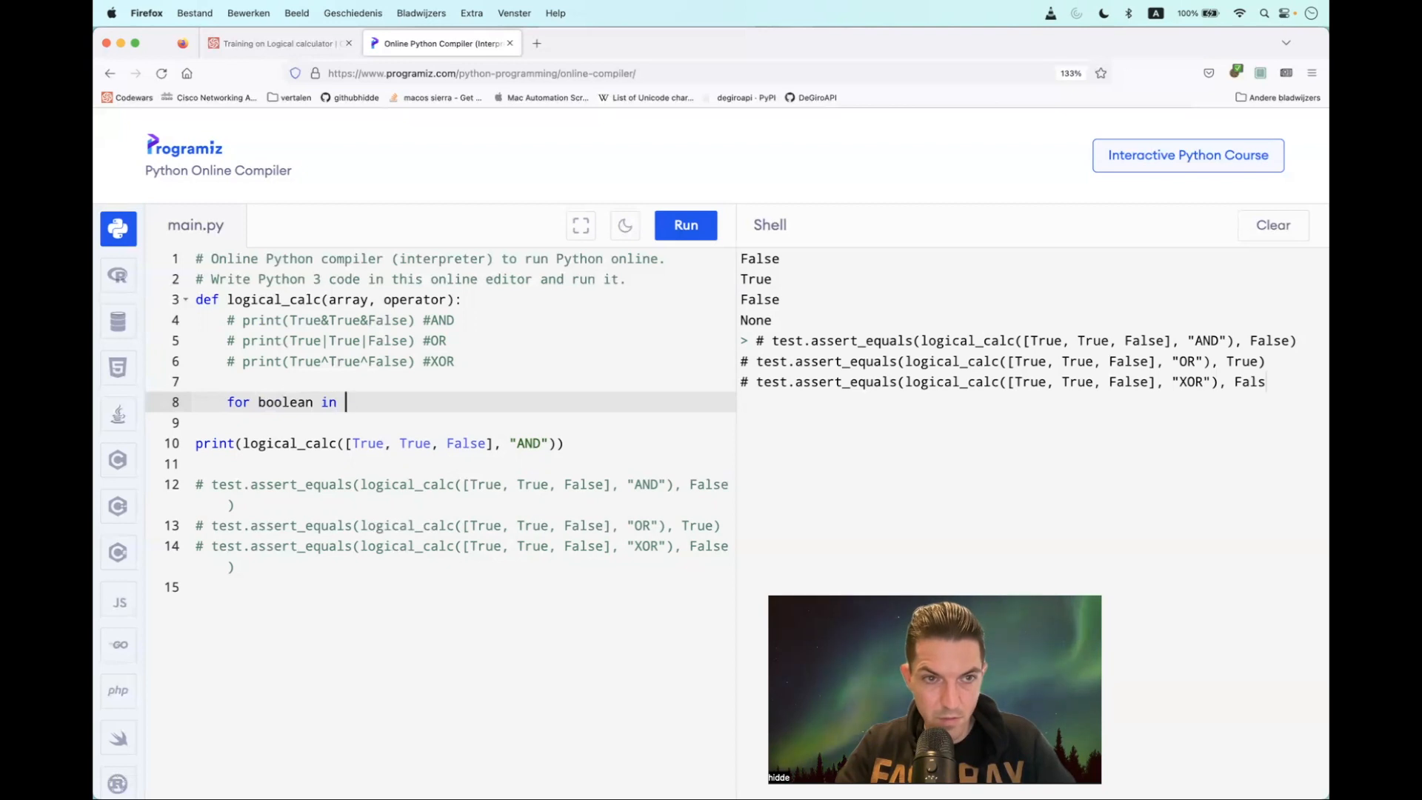
{"action": "type", "text": "array:"}
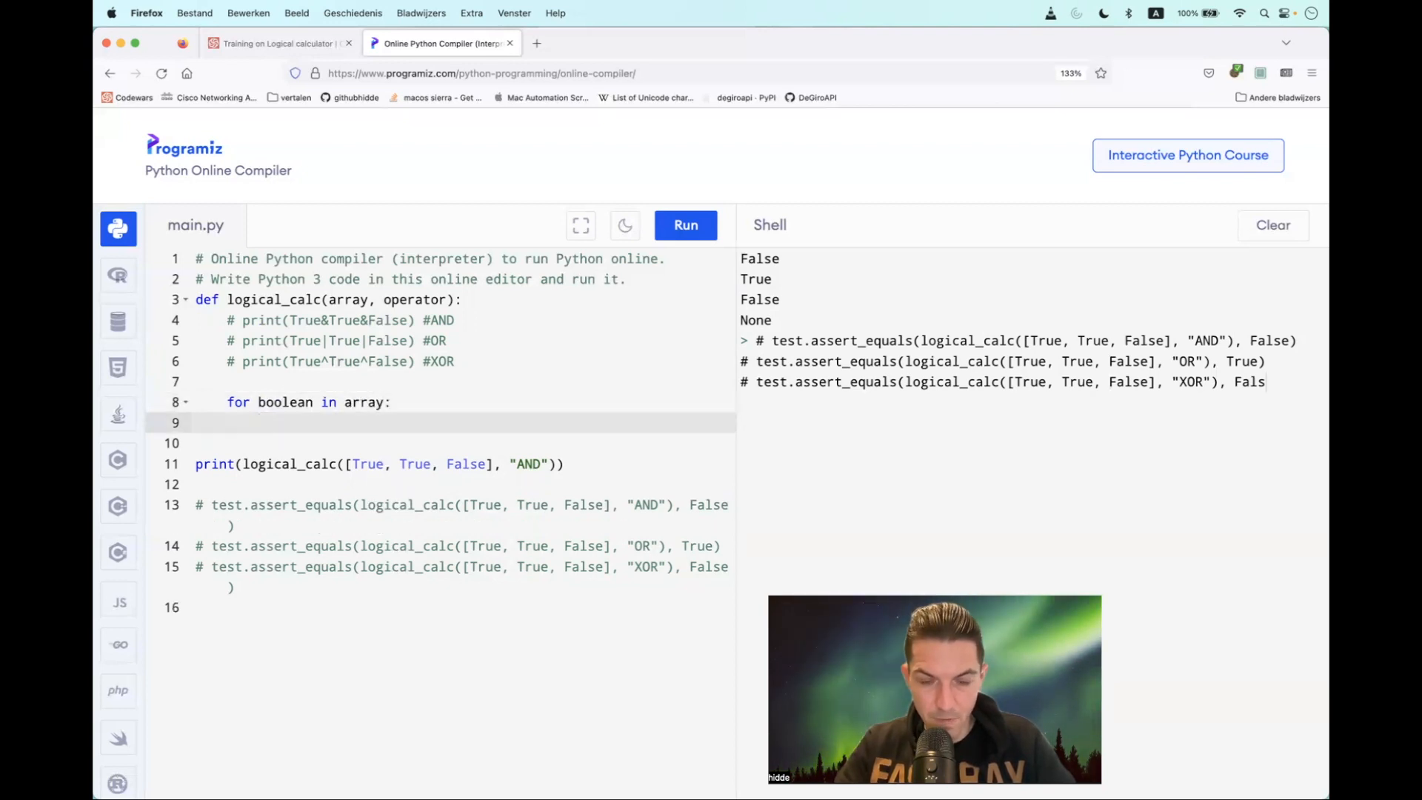
{"action": "type", "text": "print("}
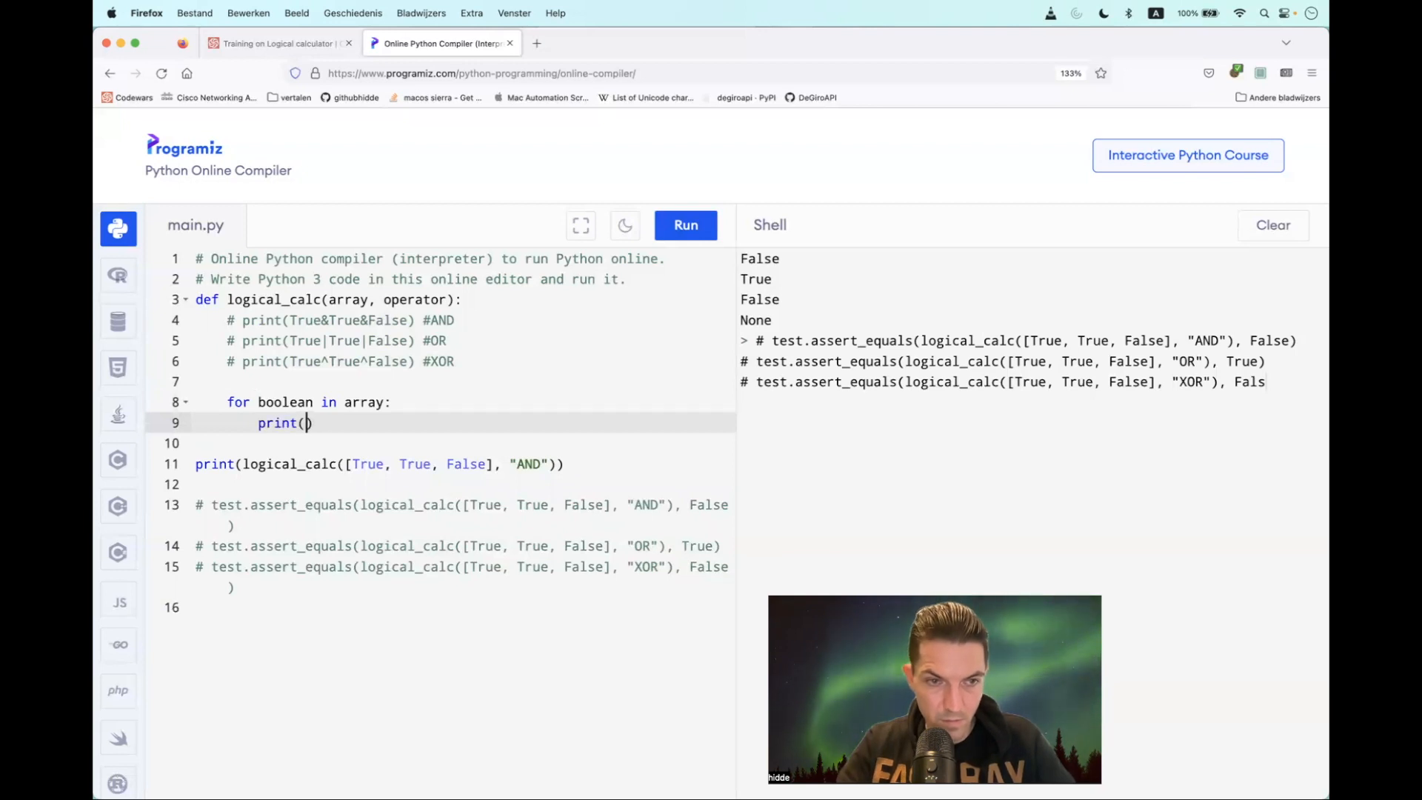
{"action": "type", "text": "boolean"}
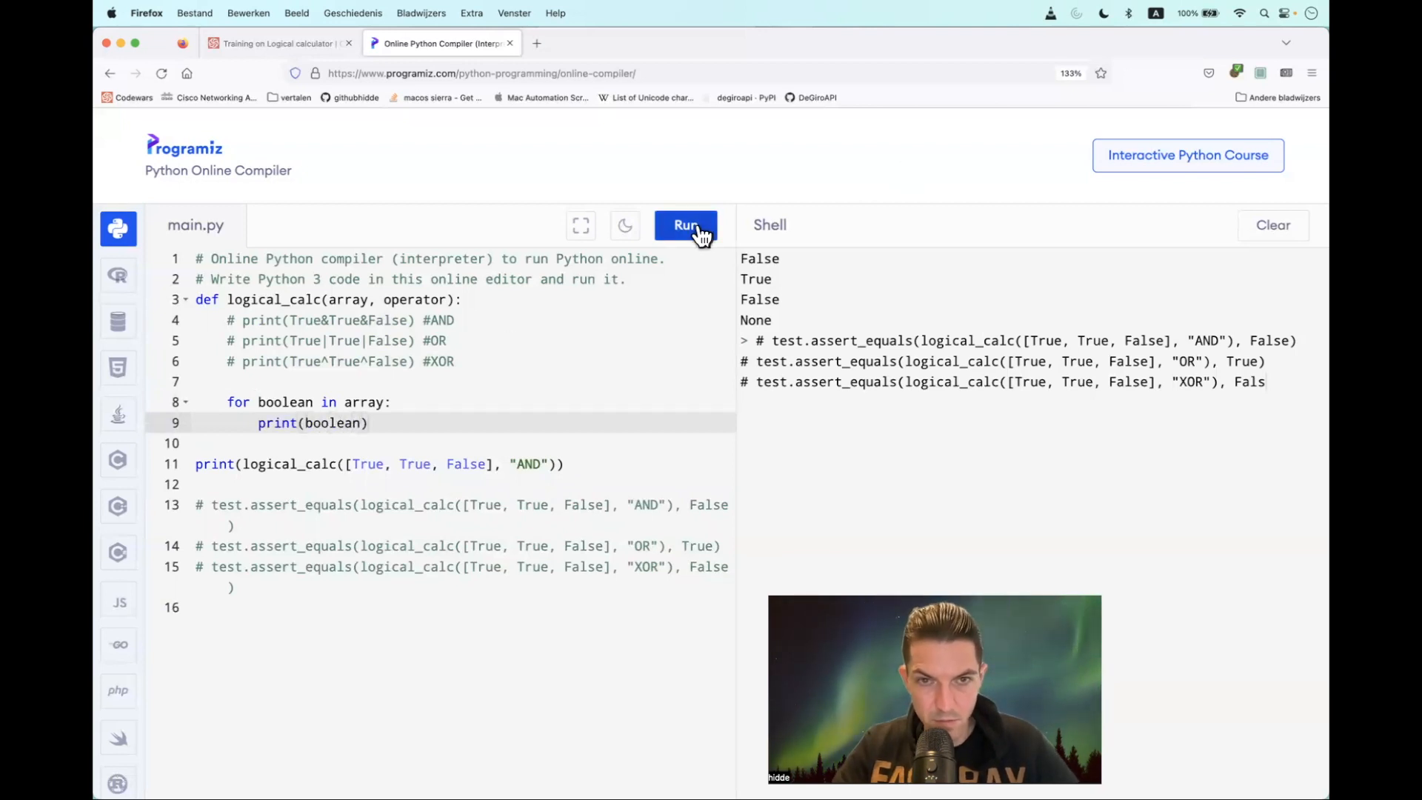
{"action": "left_click", "coordinate": [685, 225]}
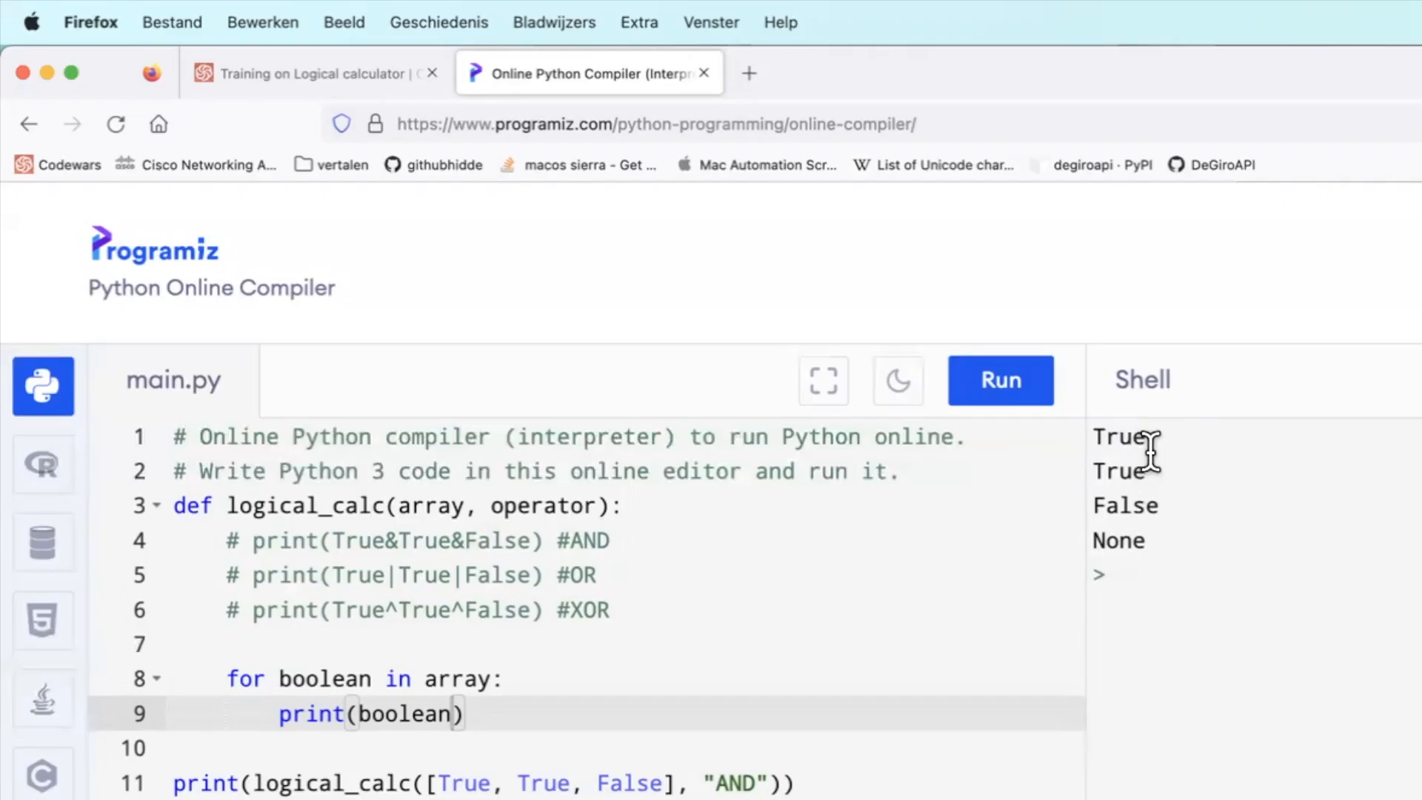
{"action": "double_click", "coordinate": [1120, 437]}
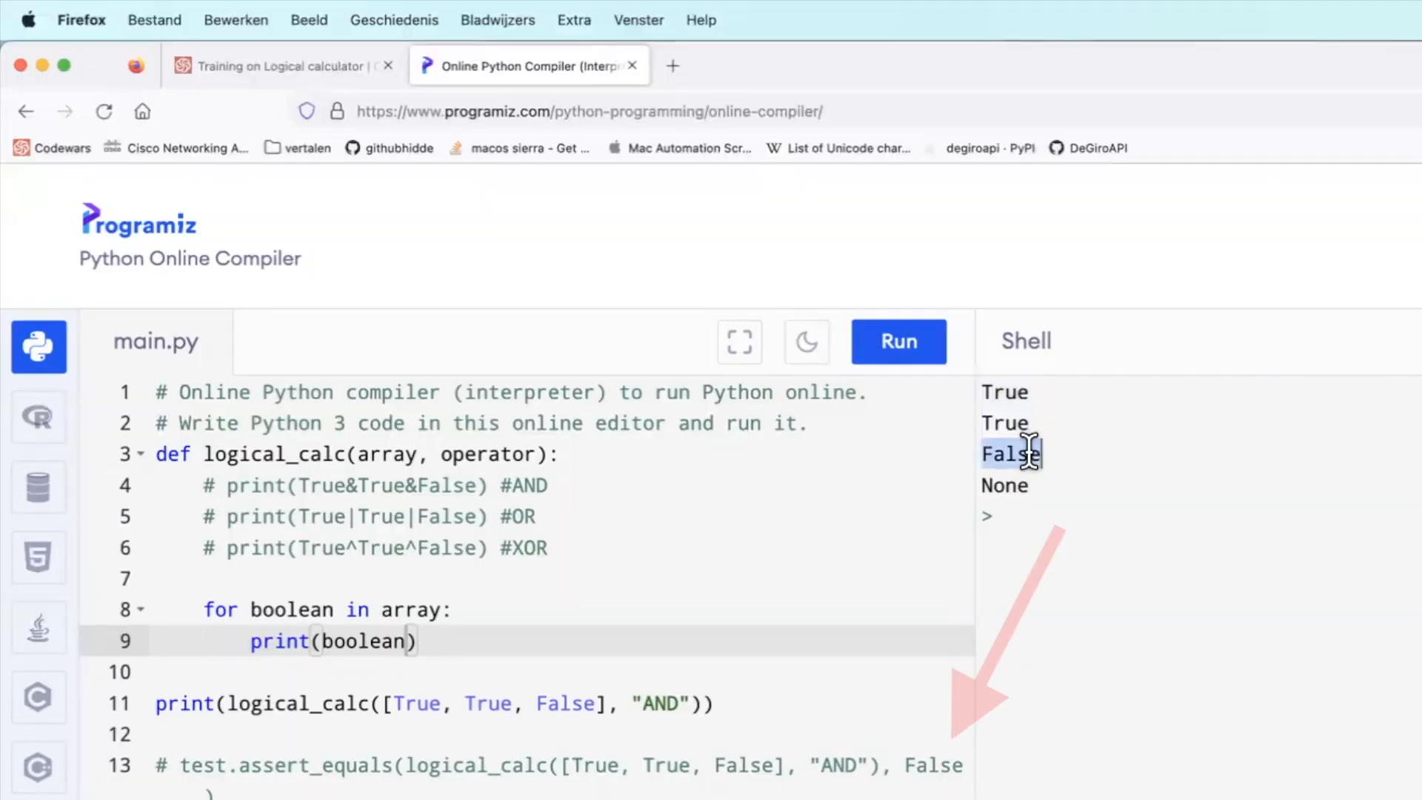
{"action": "mouse_move", "coordinate": [942, 769]}
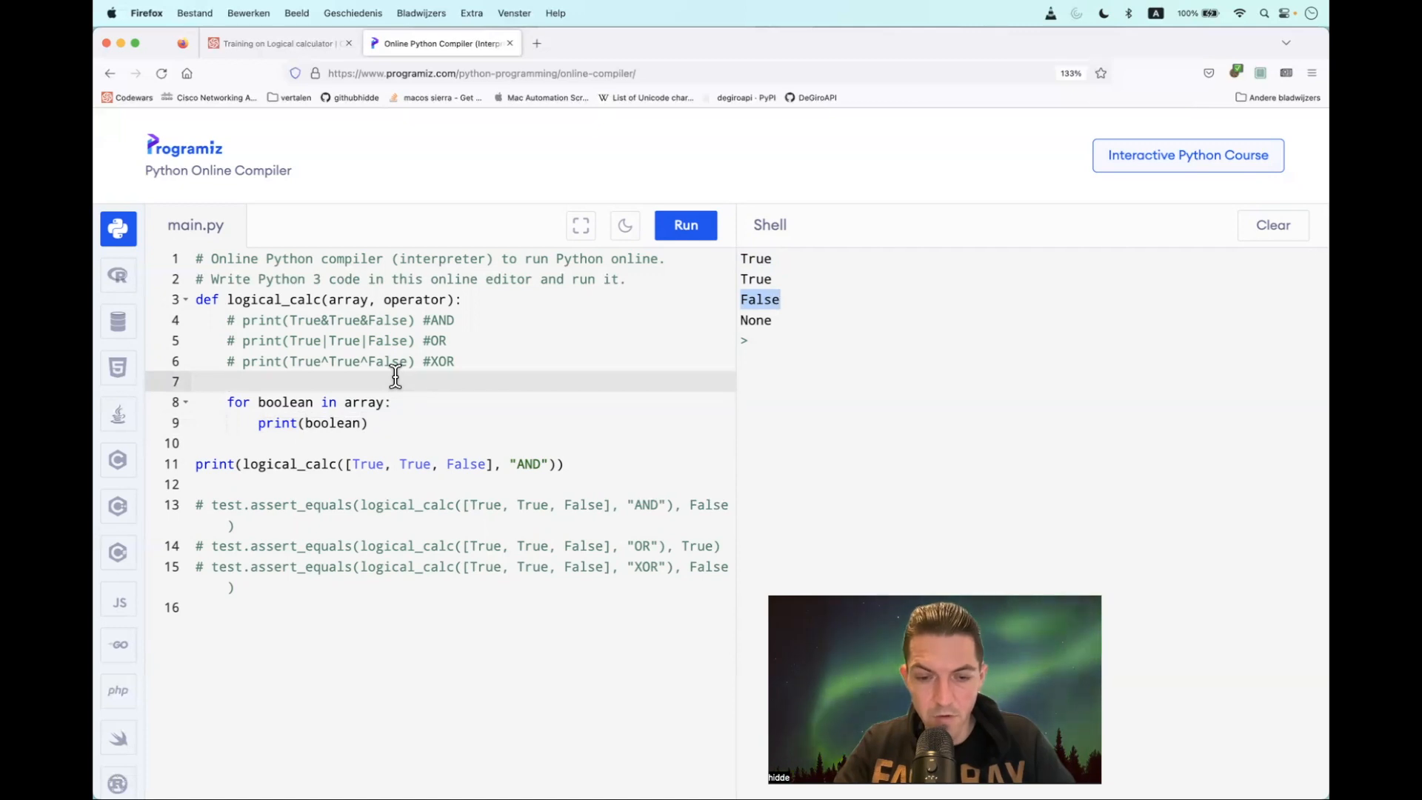
- Initialise result = array[0] above the loop
{"action": "type", "text": "resu"}
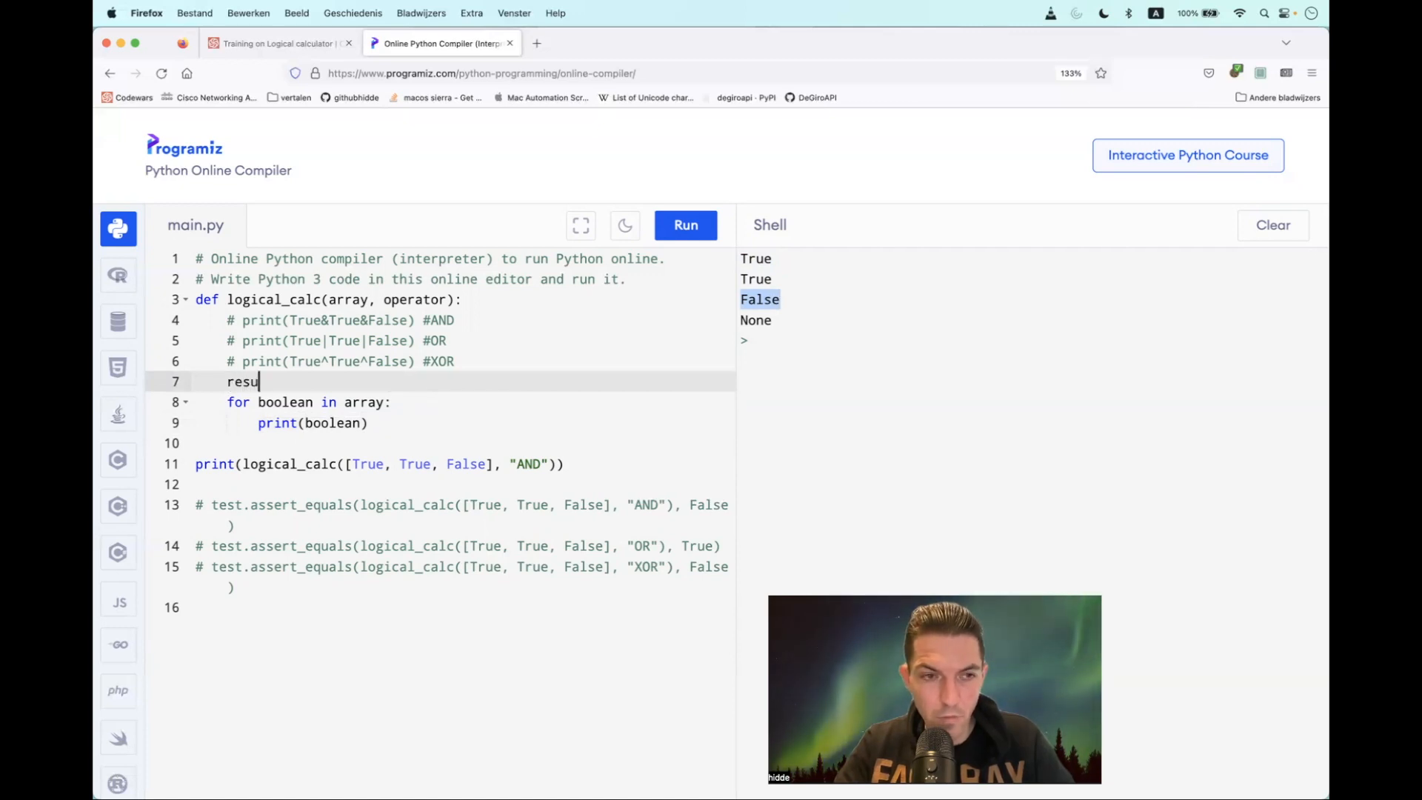
{"action": "type", "text": "lt ="}
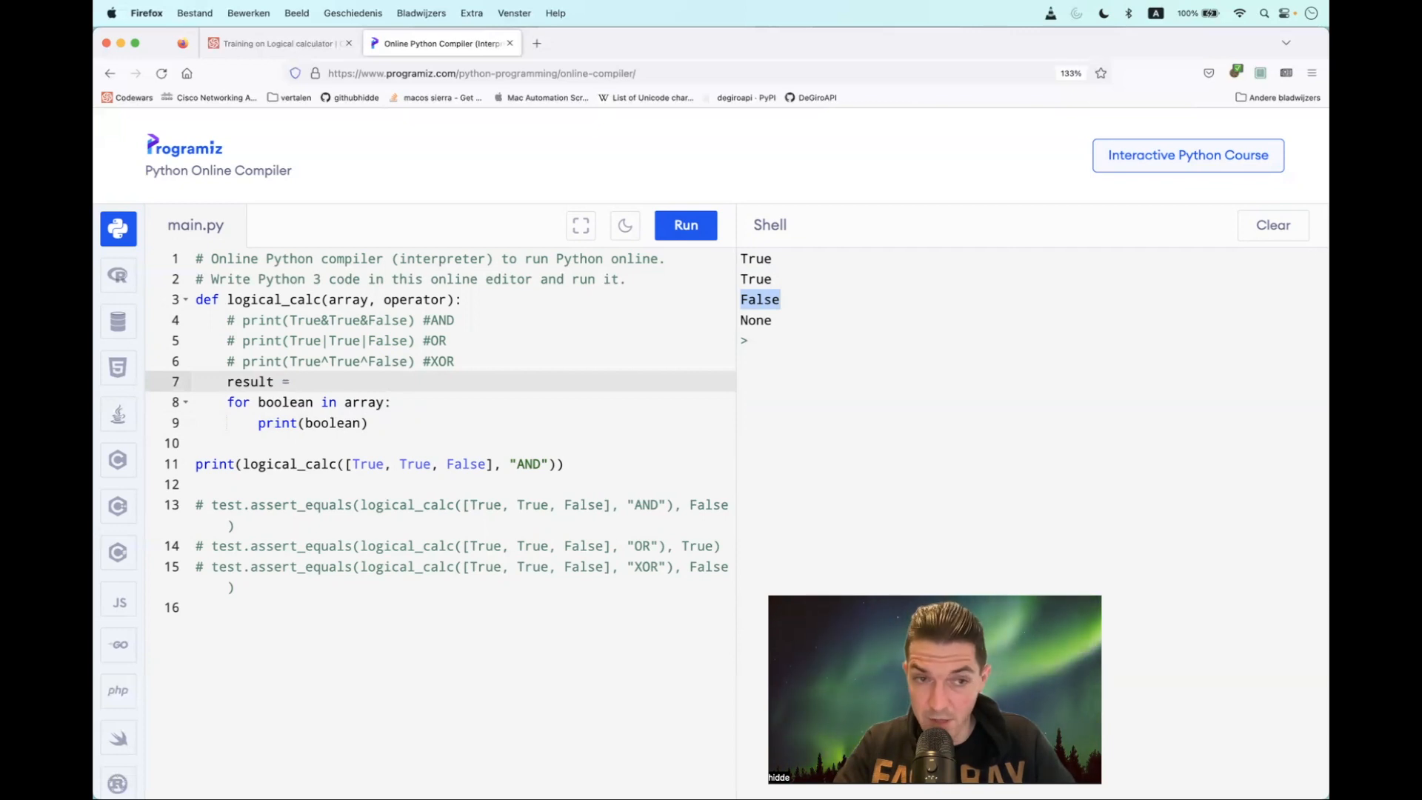
{"action": "type", "text": "array"}
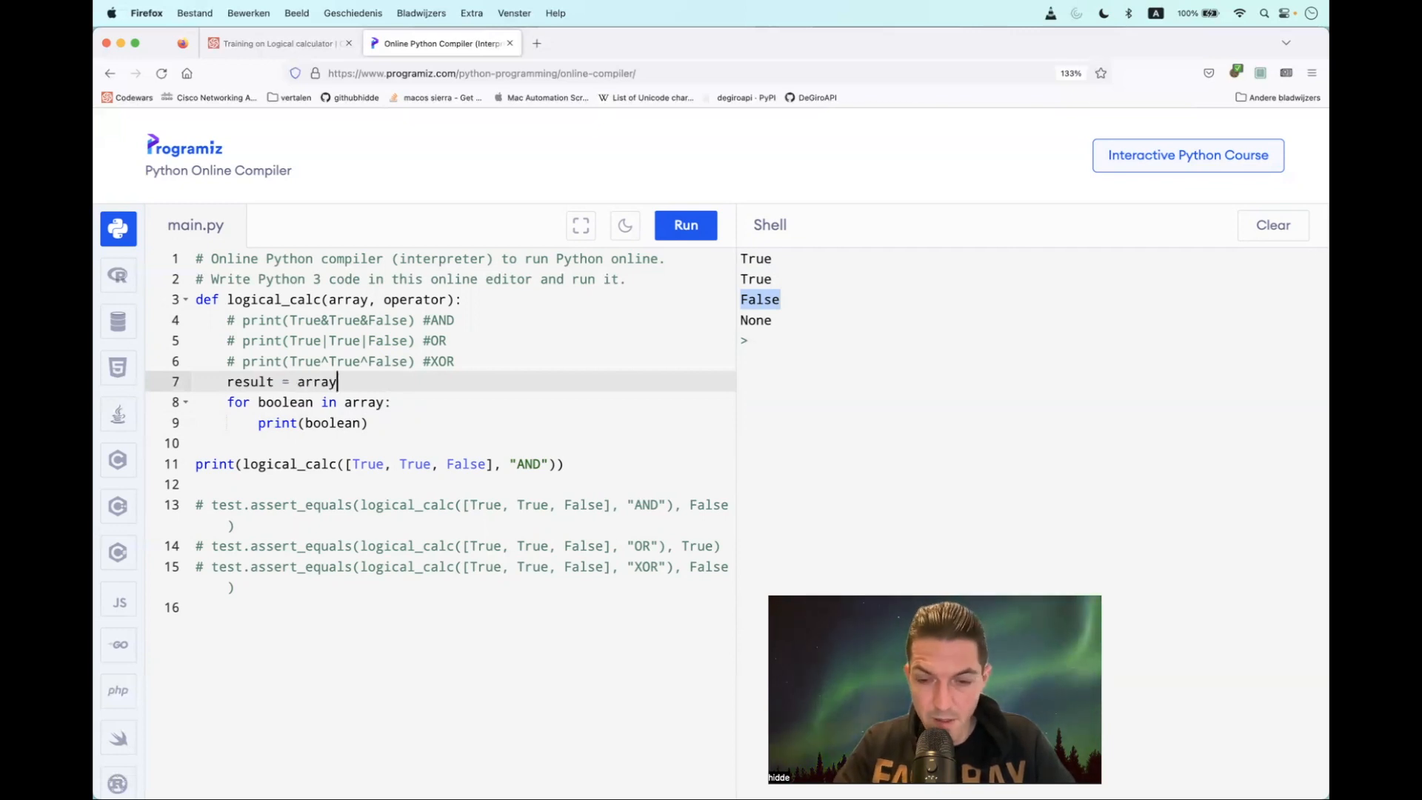
{"action": "type", "text": "[0]"}
{"action": "left_click", "coordinate": [463, 422]}
{"action": "type", "text": "result"}
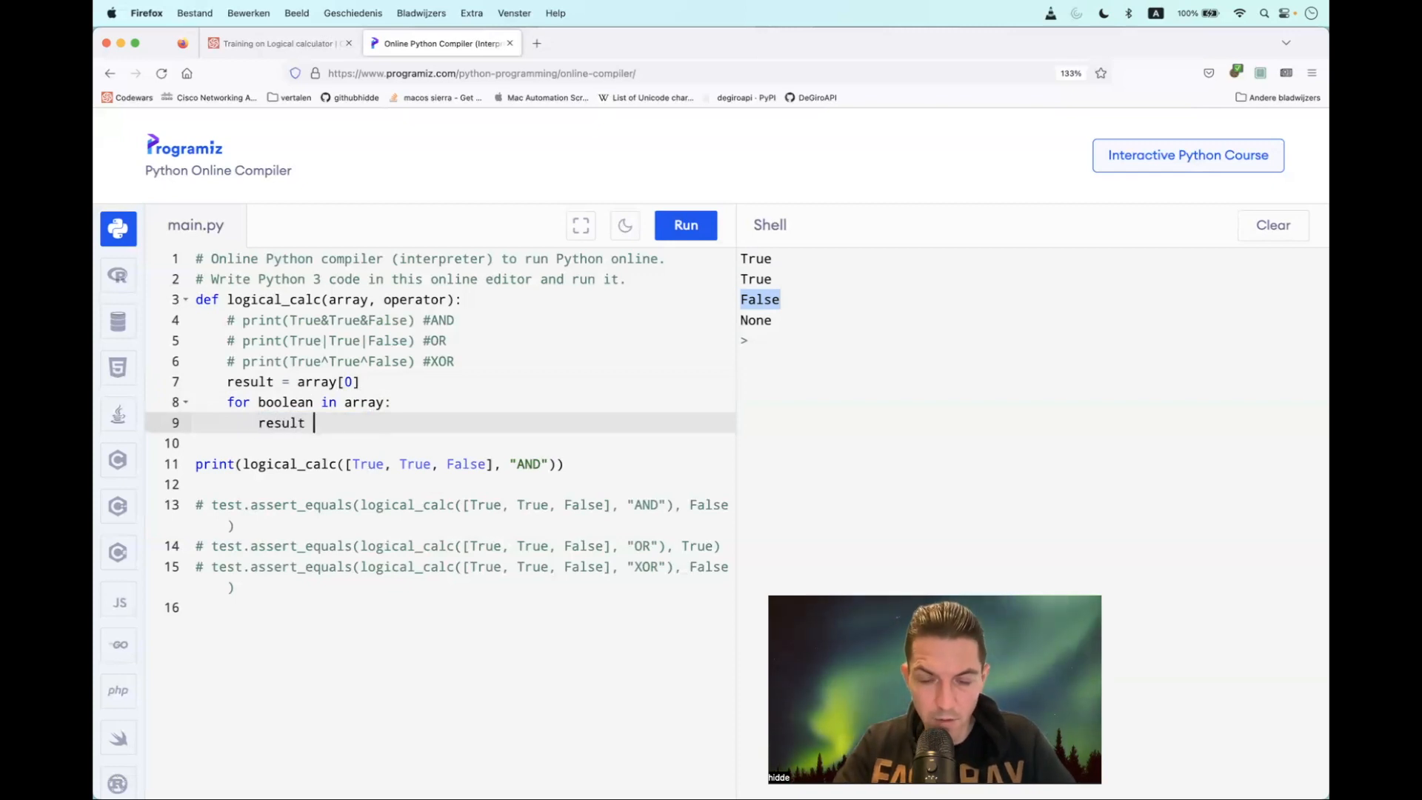
- Make the loop body result = result & boolean and return result after the loop
{"action": "type", "text": "= result"}
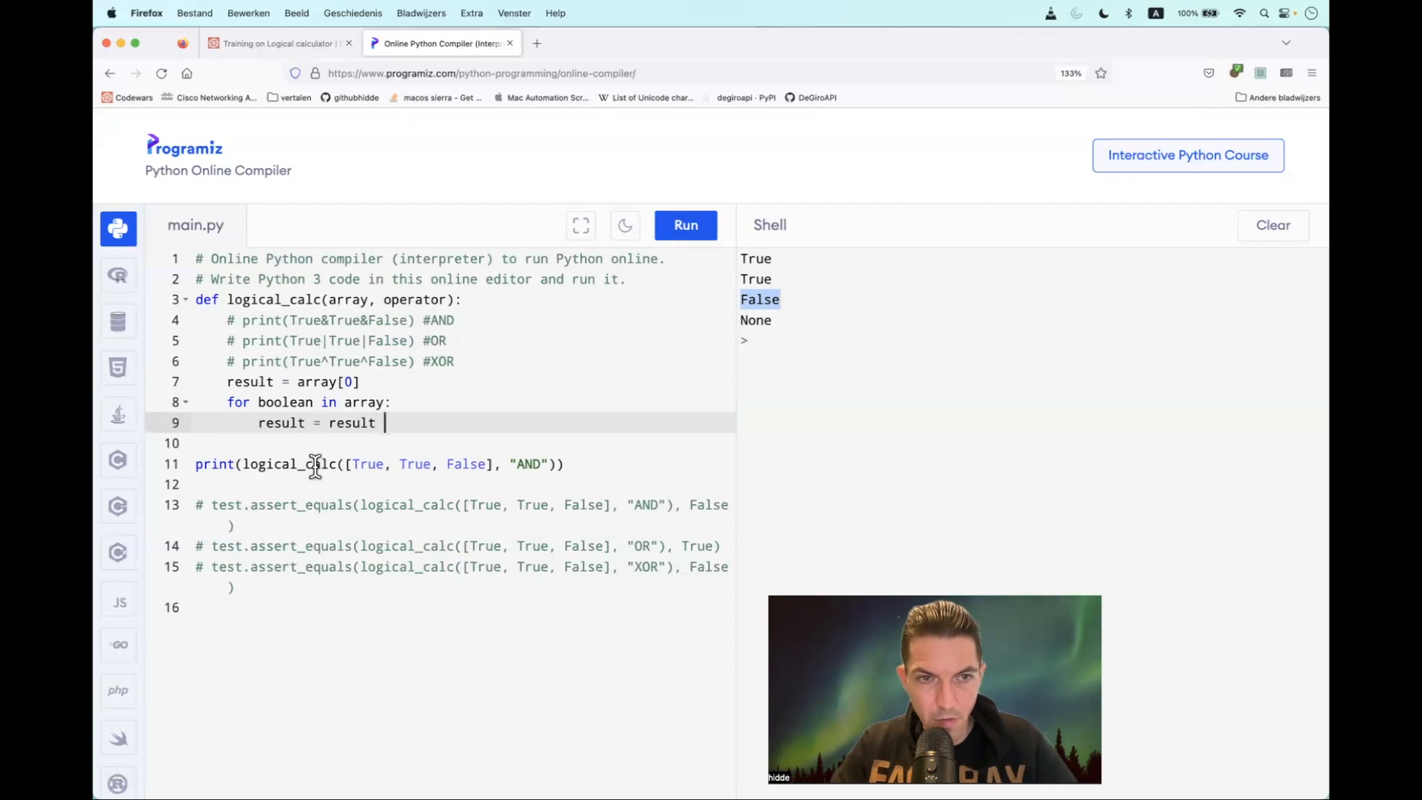
{"action": "mouse_move", "coordinate": [435, 385]}
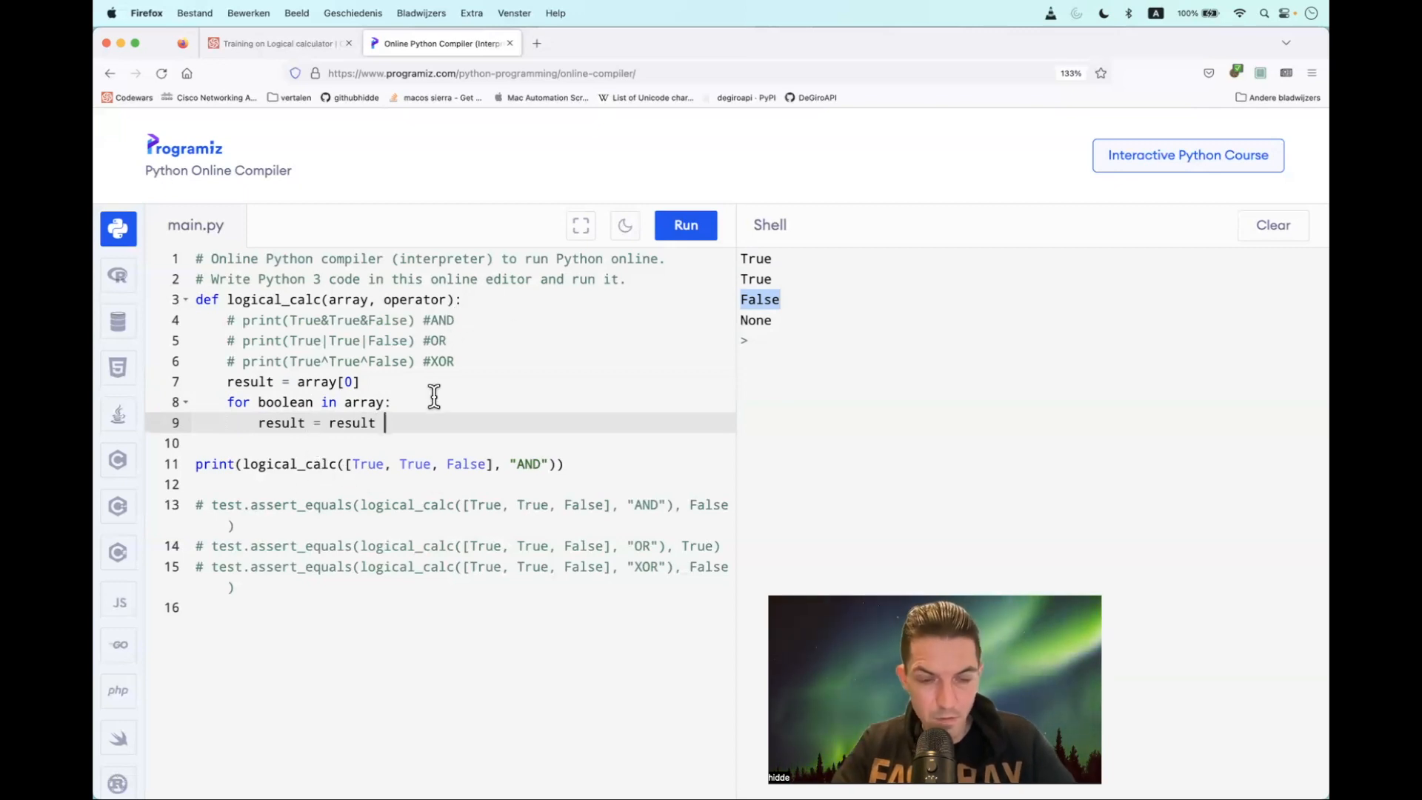
{"action": "type", "text": "& boolean"}
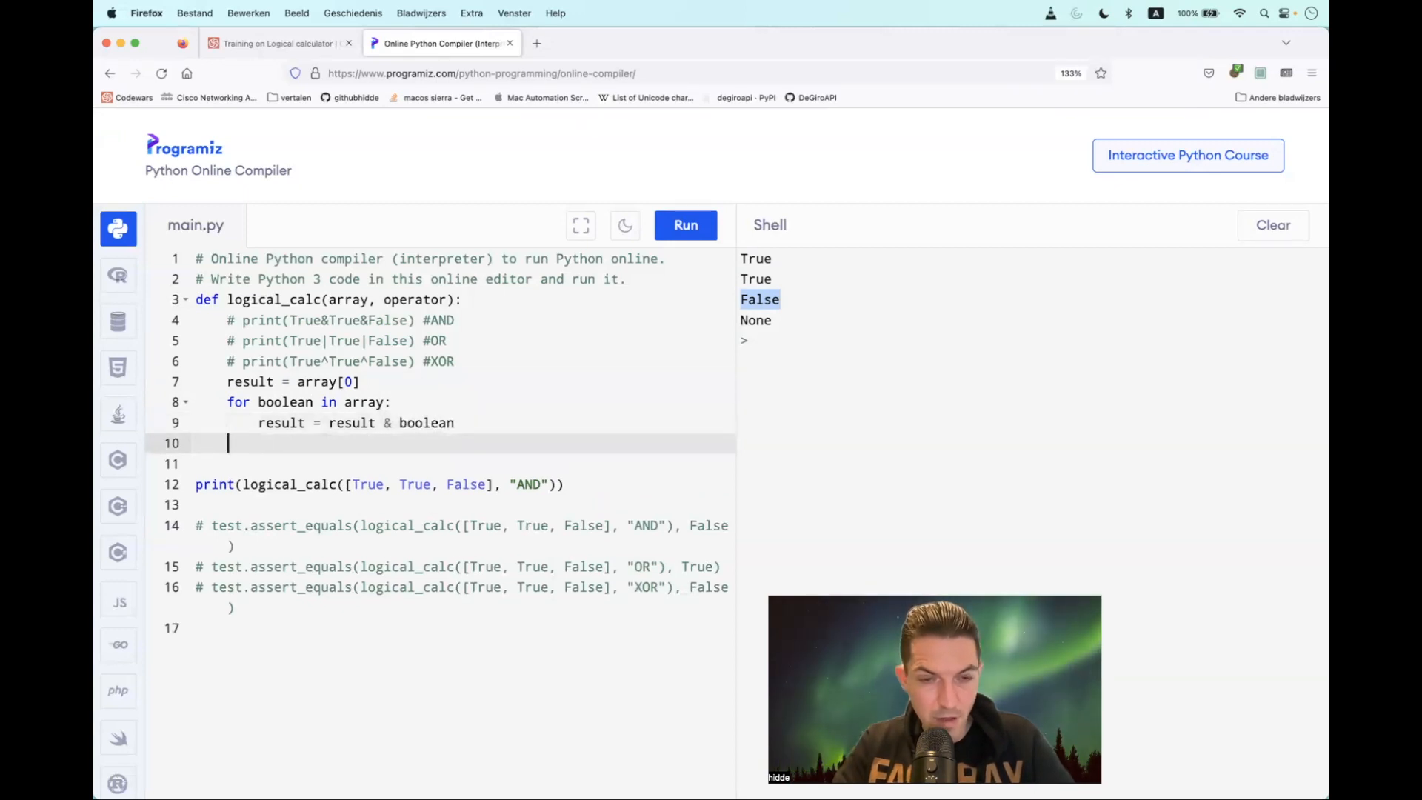
{"action": "type", "text": "return result"}
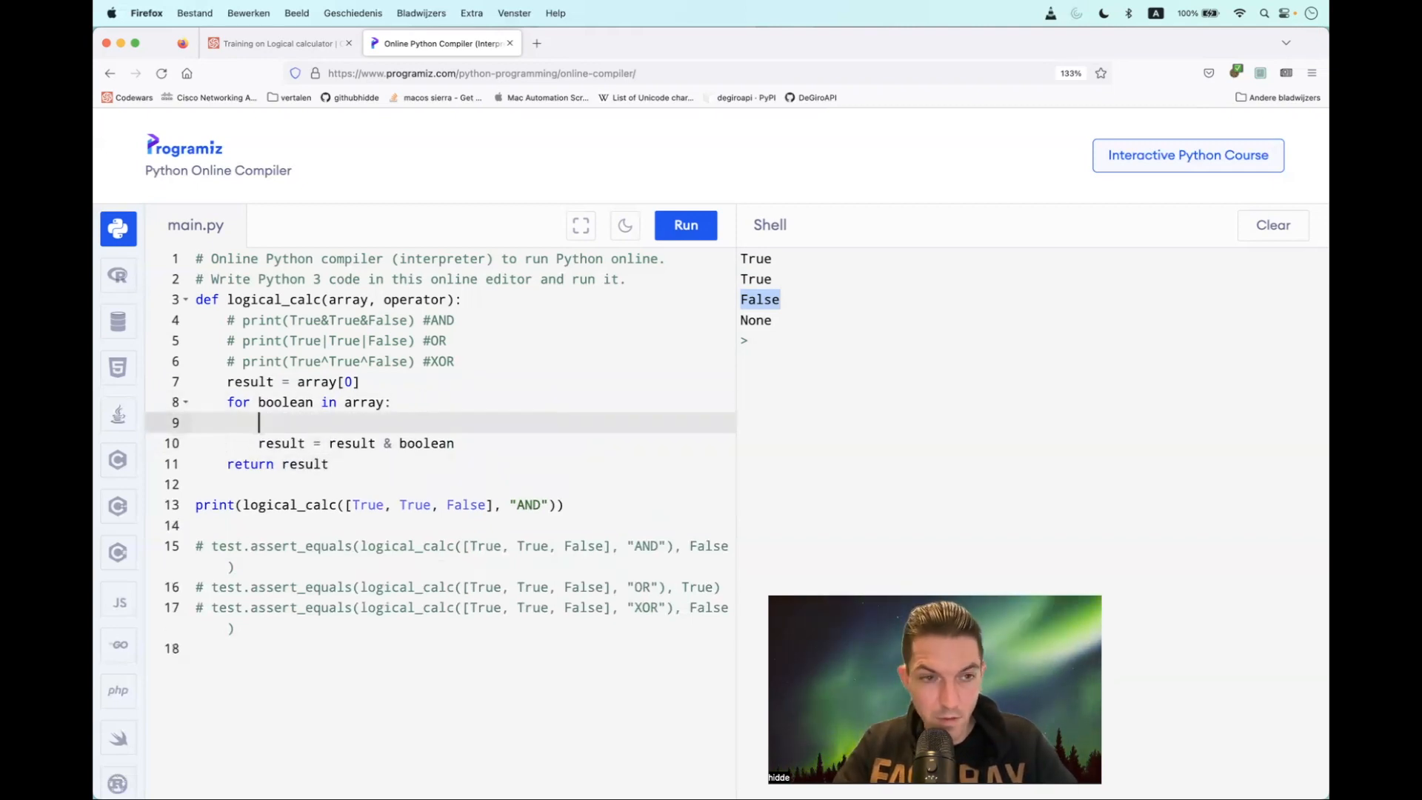
- Guard the & line with if operator == "AND":
{"action": "type", "text": "if"}
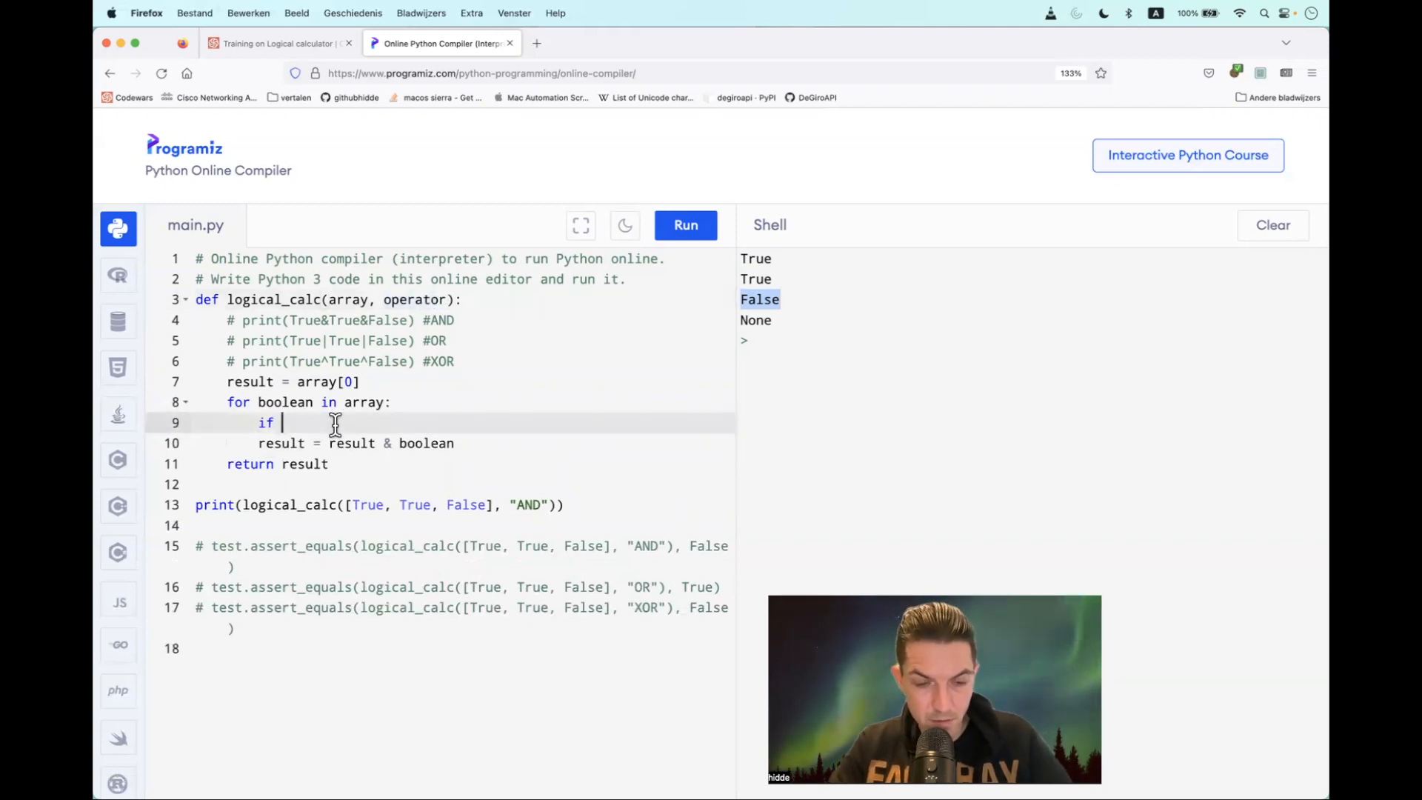
{"action": "type", "text": "operator ="}
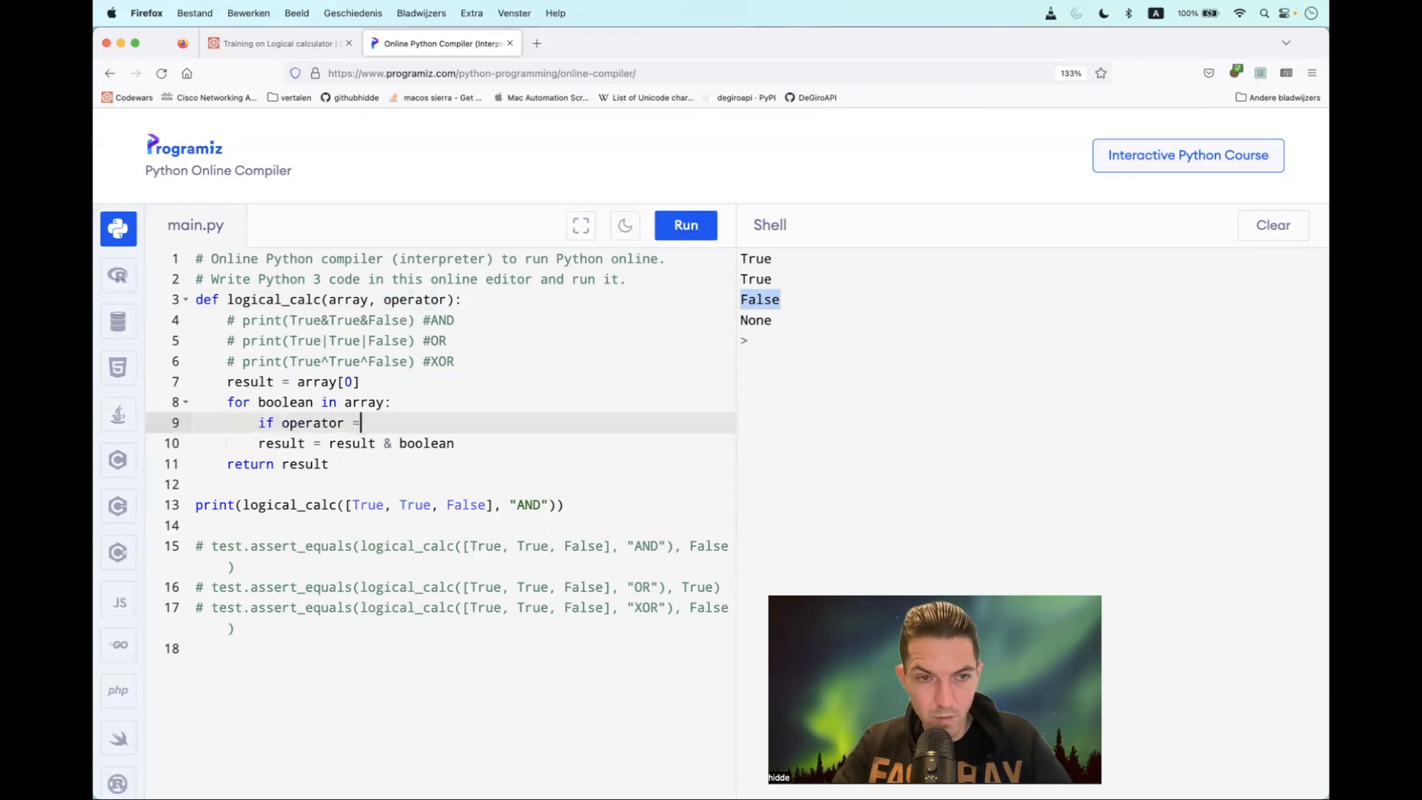
{"action": "type", "text": "= \"\""}
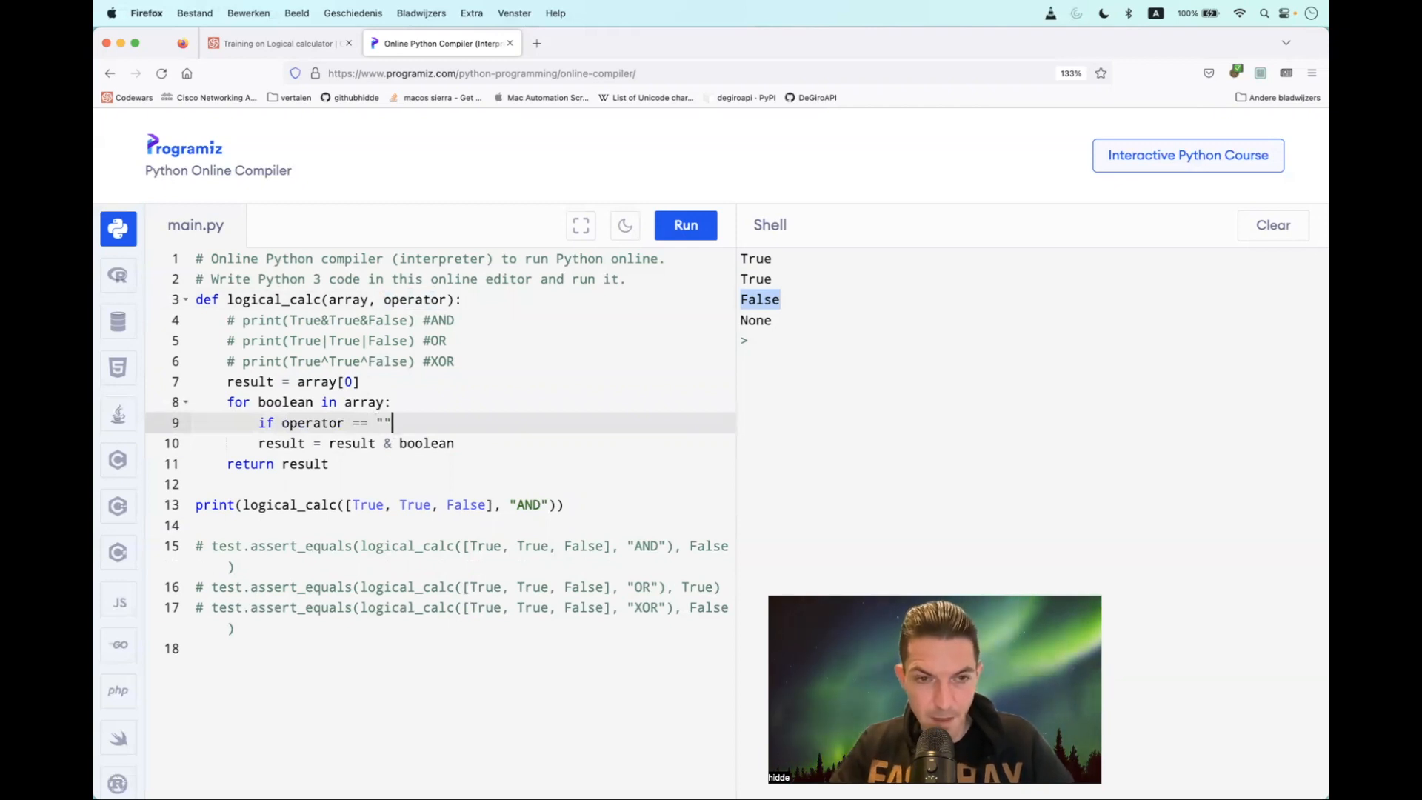
{"action": "type", "text": "AND"}
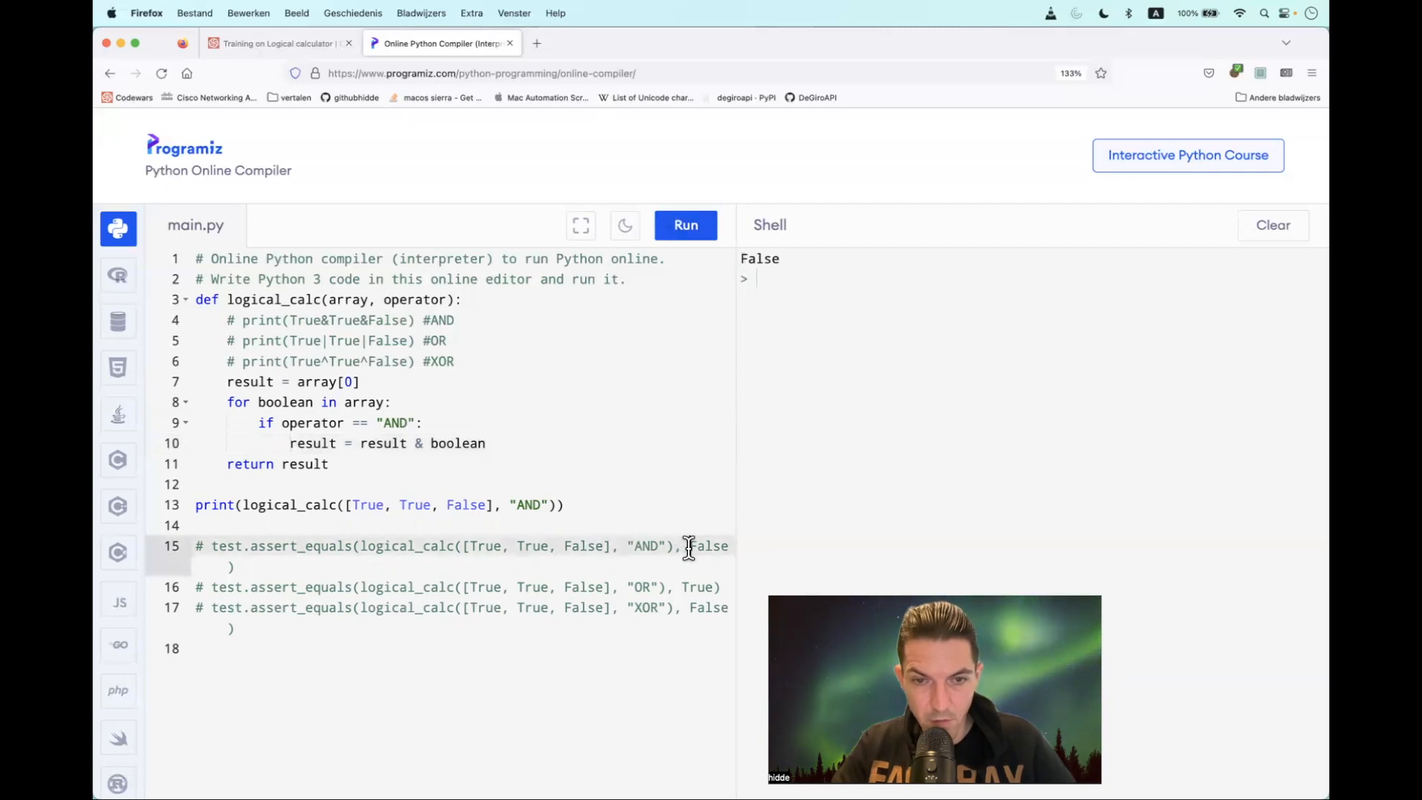
{"action": "mouse_move", "coordinate": [510, 444]}
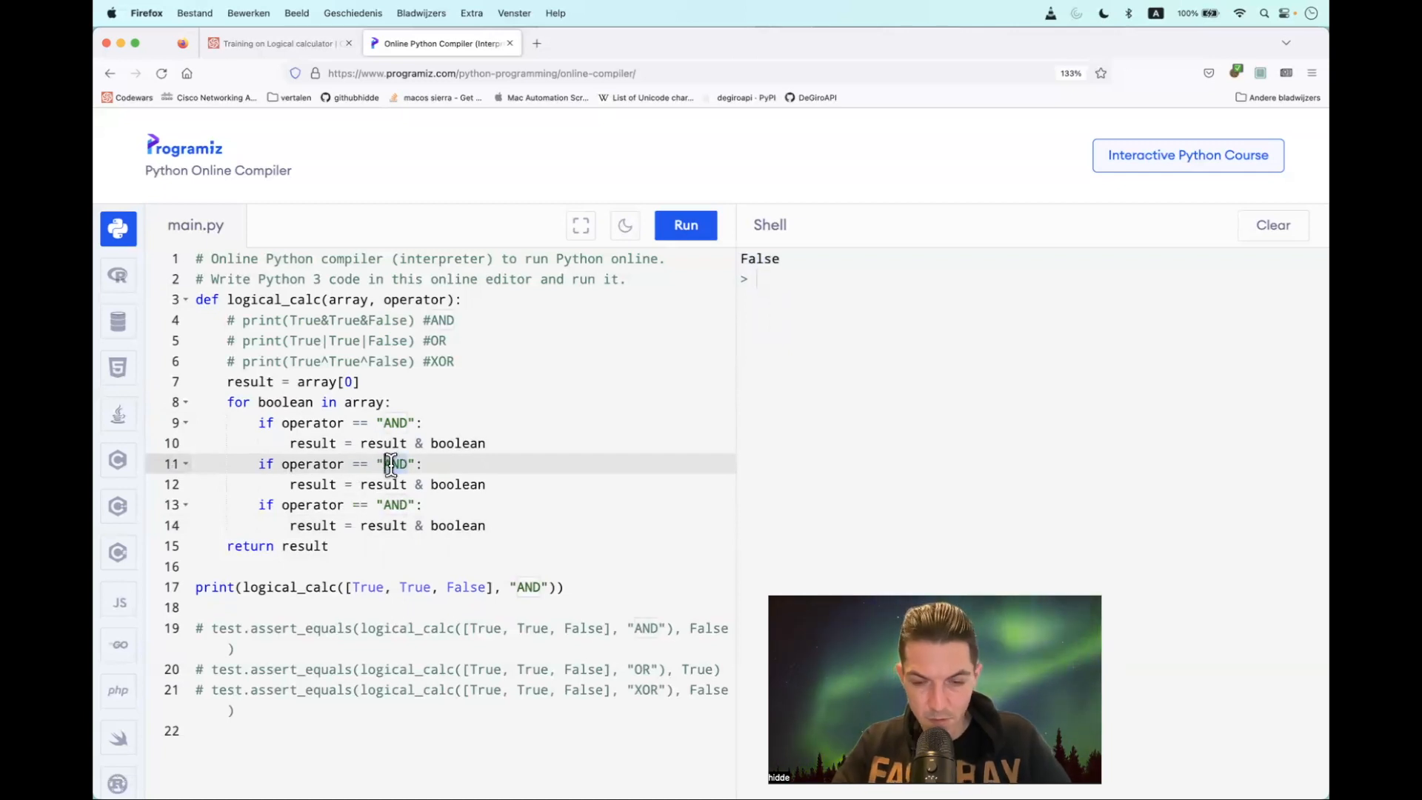
- Edit the copied branches to "OR" with | and "XOR" with ^, then run the script
{"action": "type", "text": "OR"}
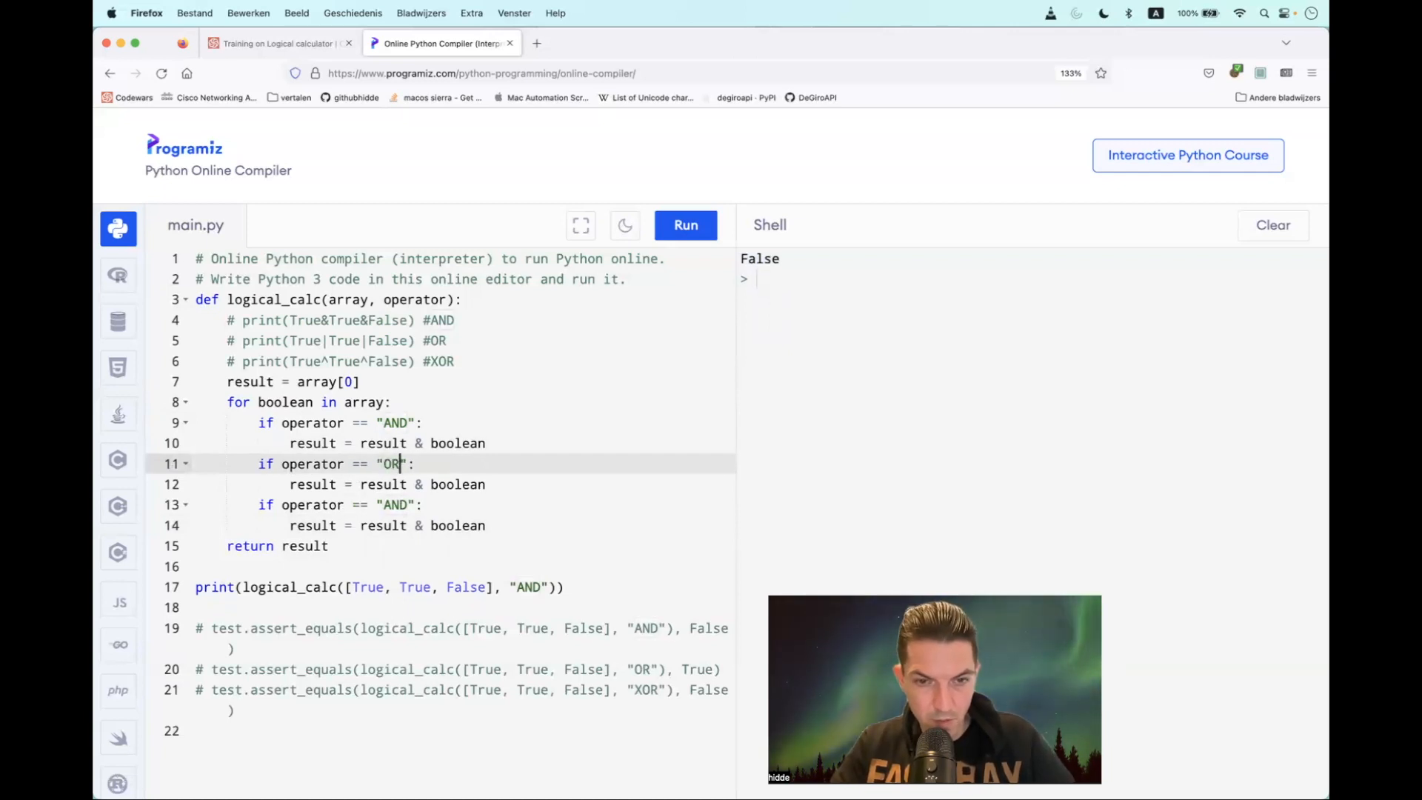
{"action": "key", "text": "Backspace"}
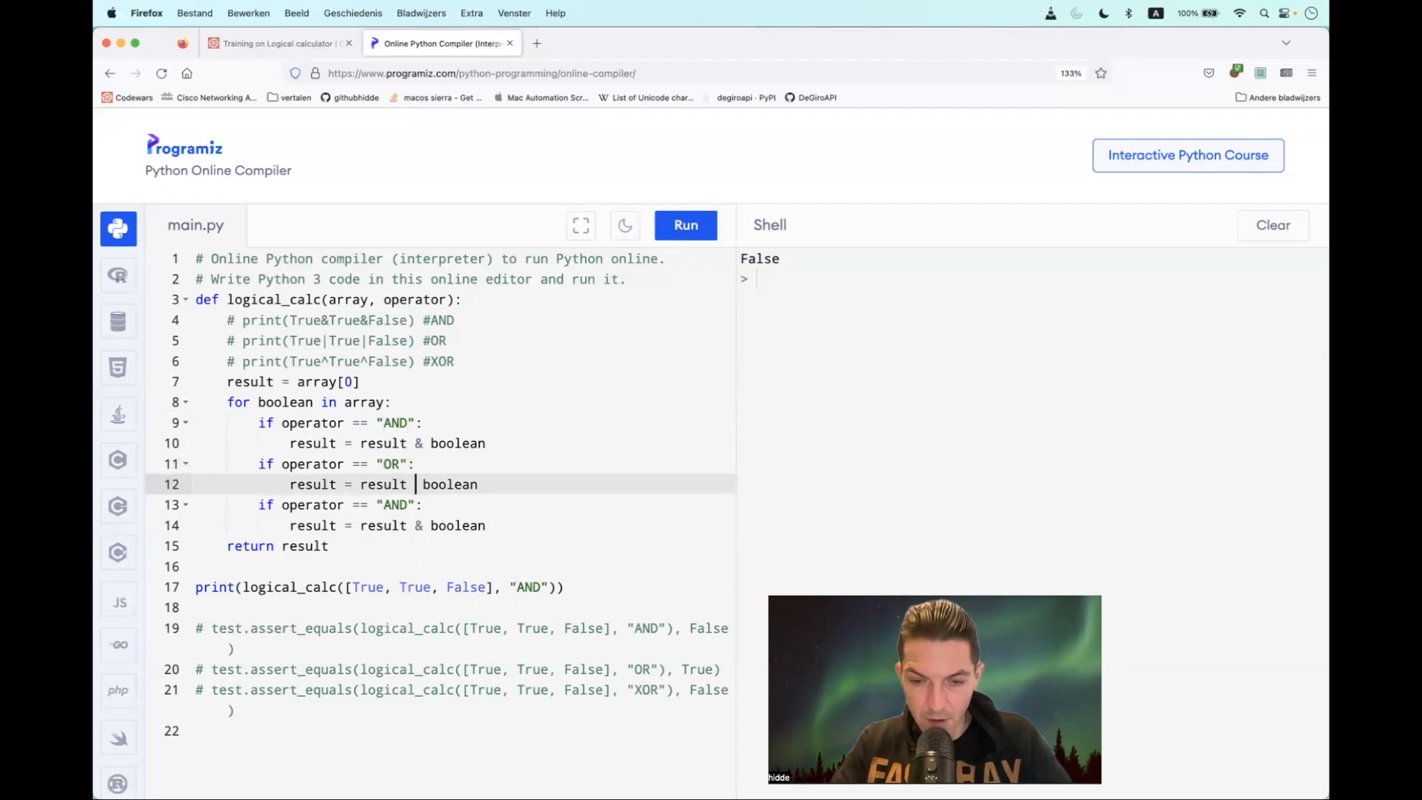
{"action": "type", "text": "|"}
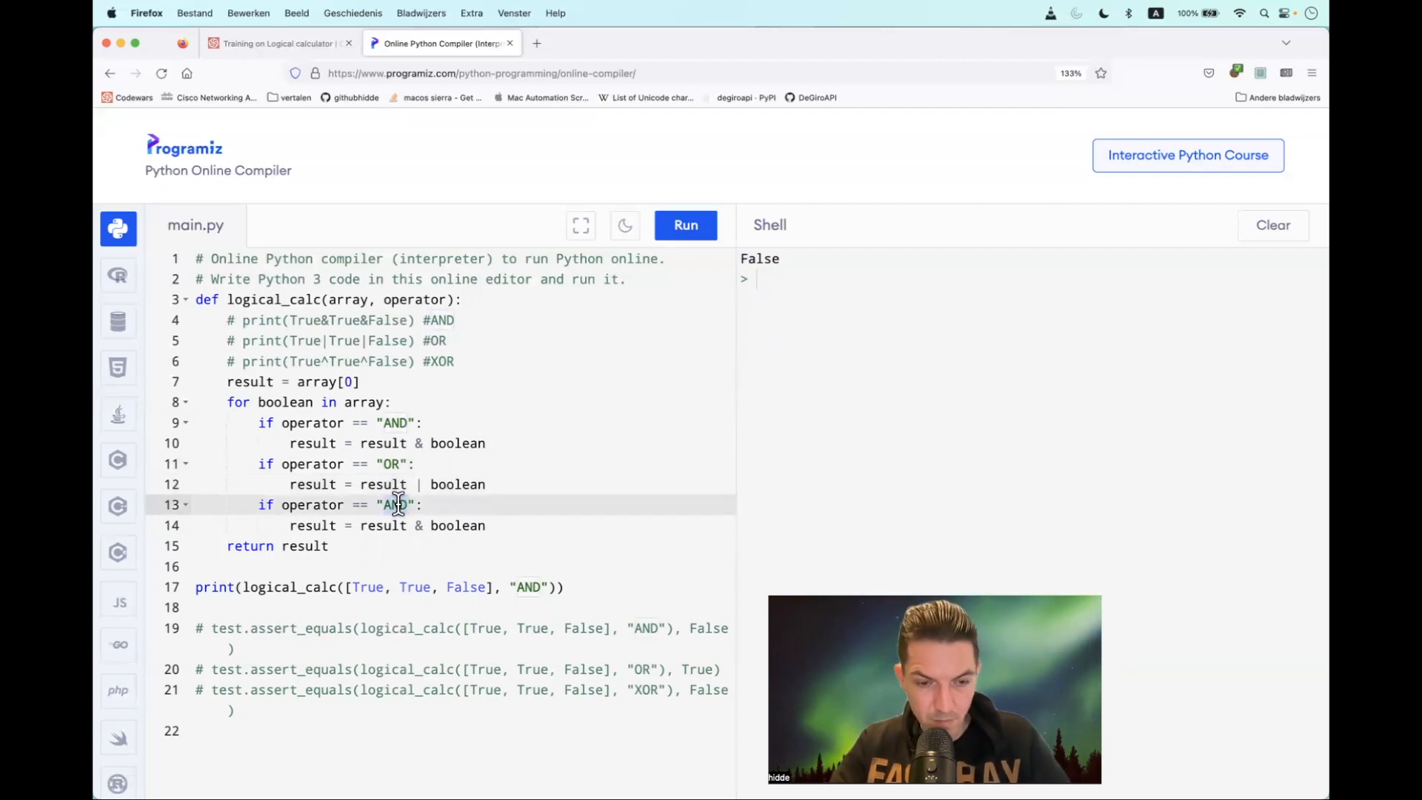
{"action": "type", "text": "XOR"}
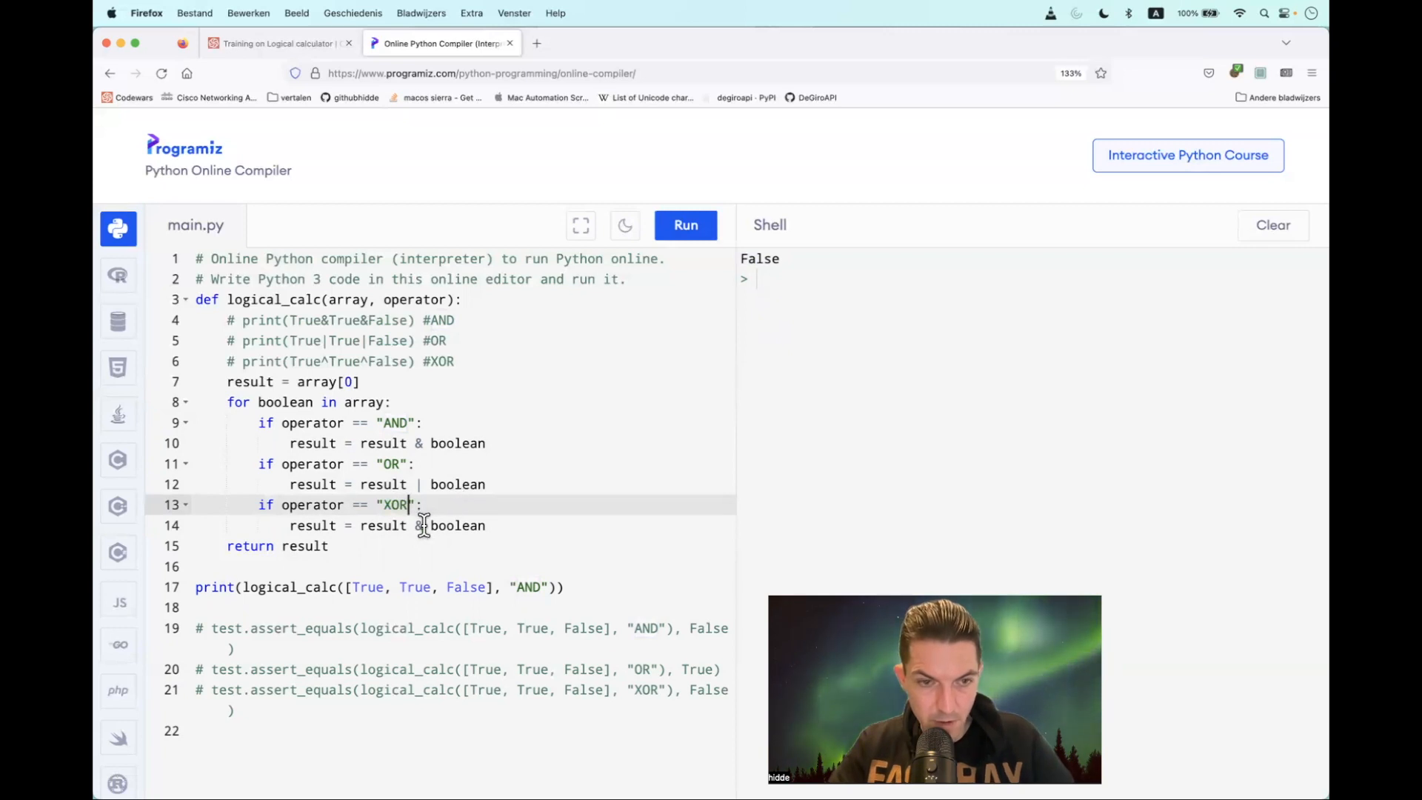
{"action": "type", "text": "^"}
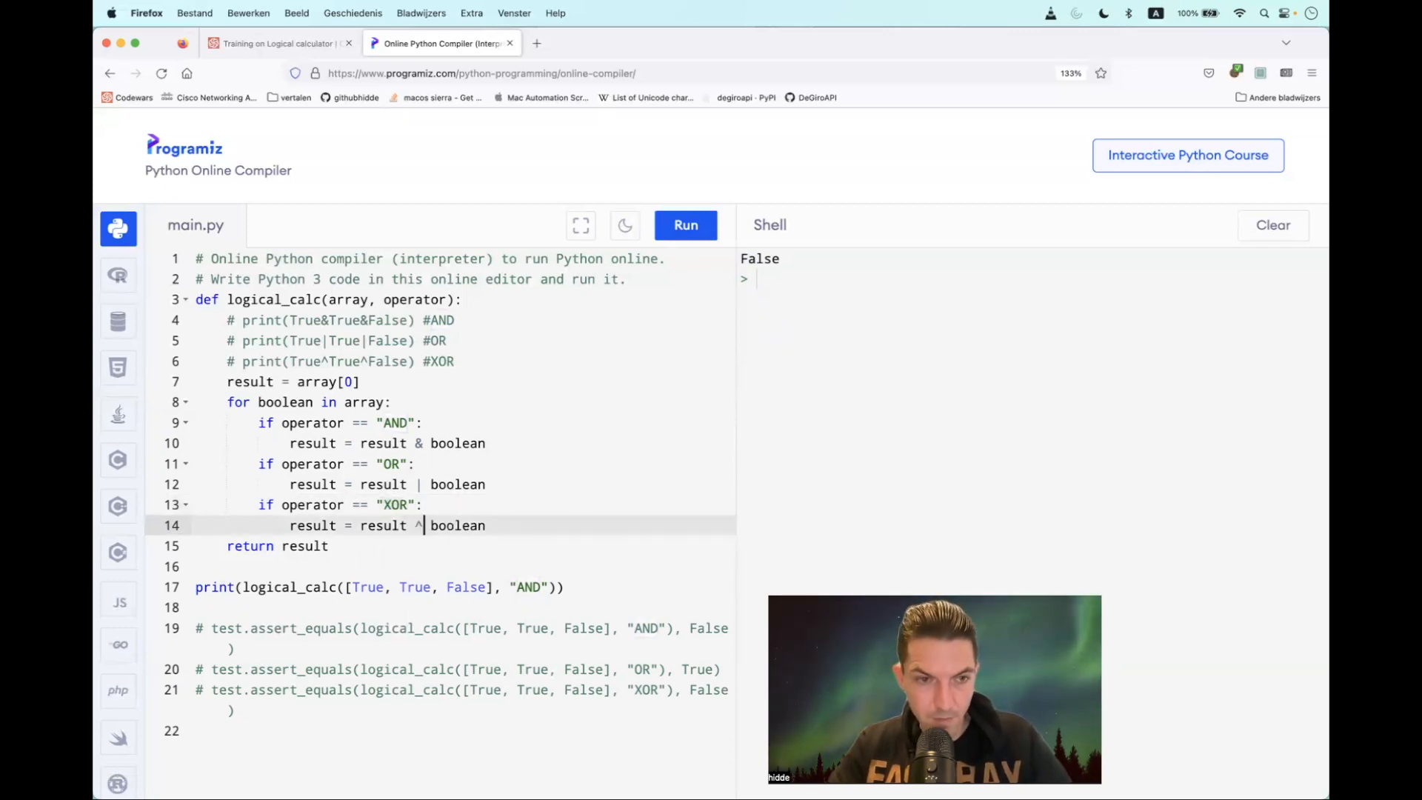
{"action": "left_click", "coordinate": [685, 225]}
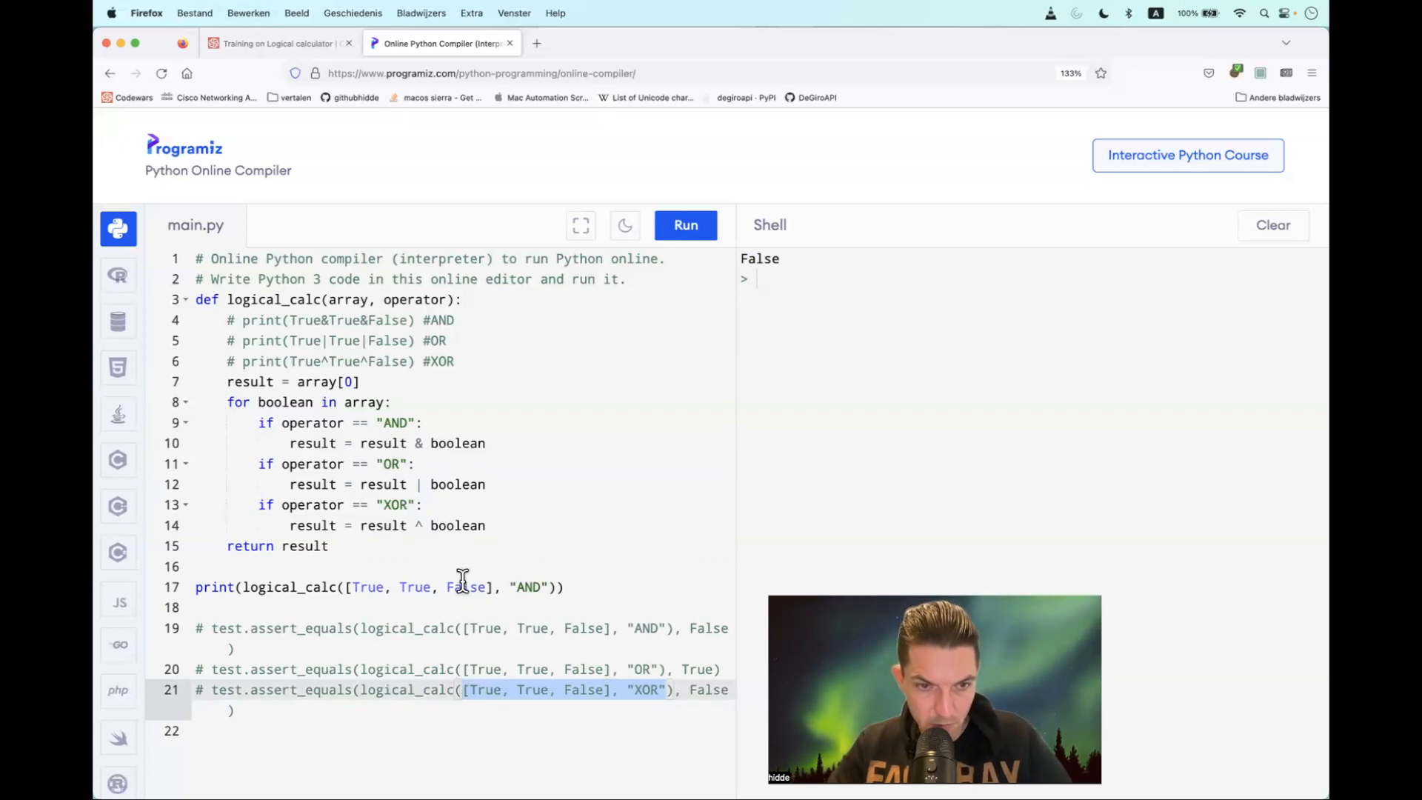
- Change the sample print call's operator to "XOR"
{"action": "left_click_drag", "start_coordinate": [347, 587], "coordinate": [563, 586]}
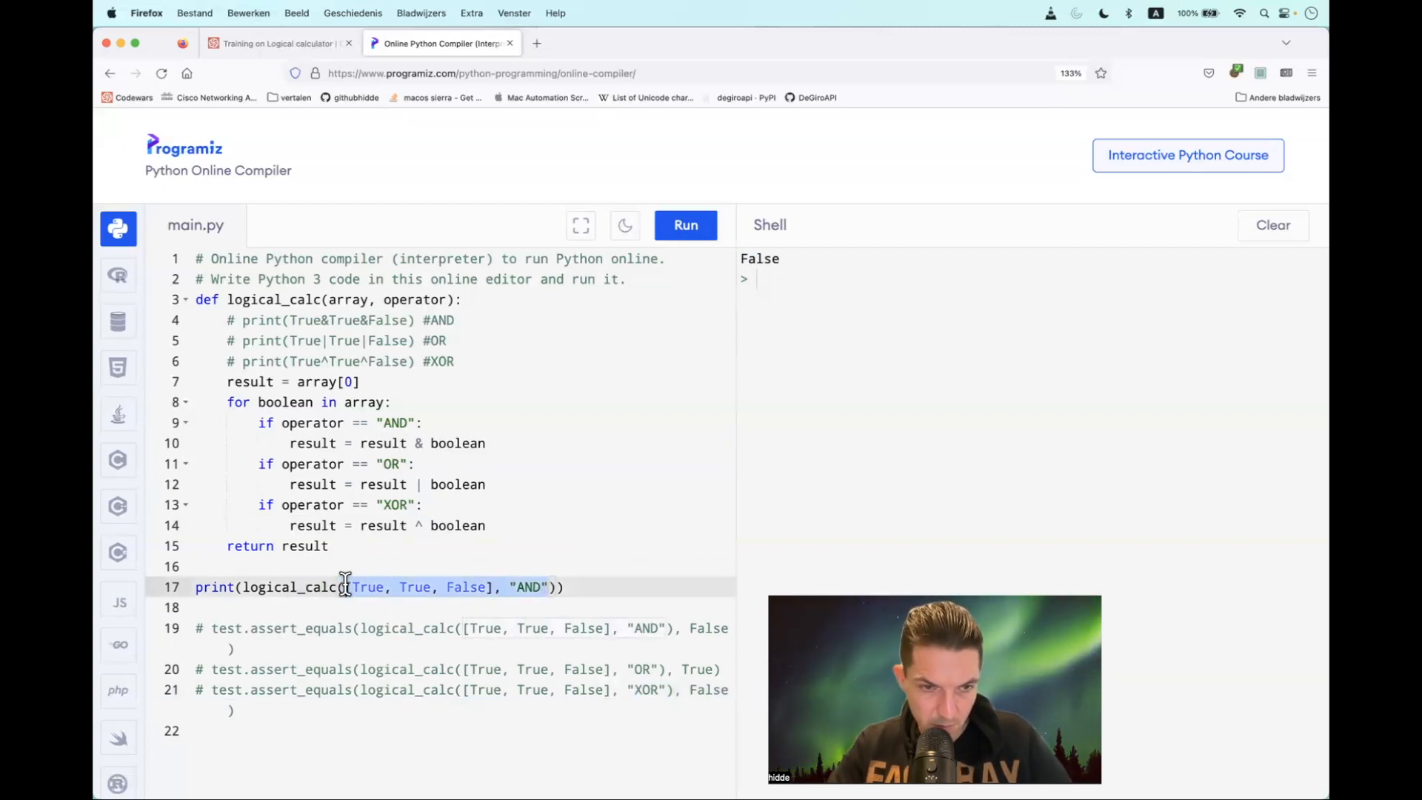
{"action": "type", "text": "XOR"}
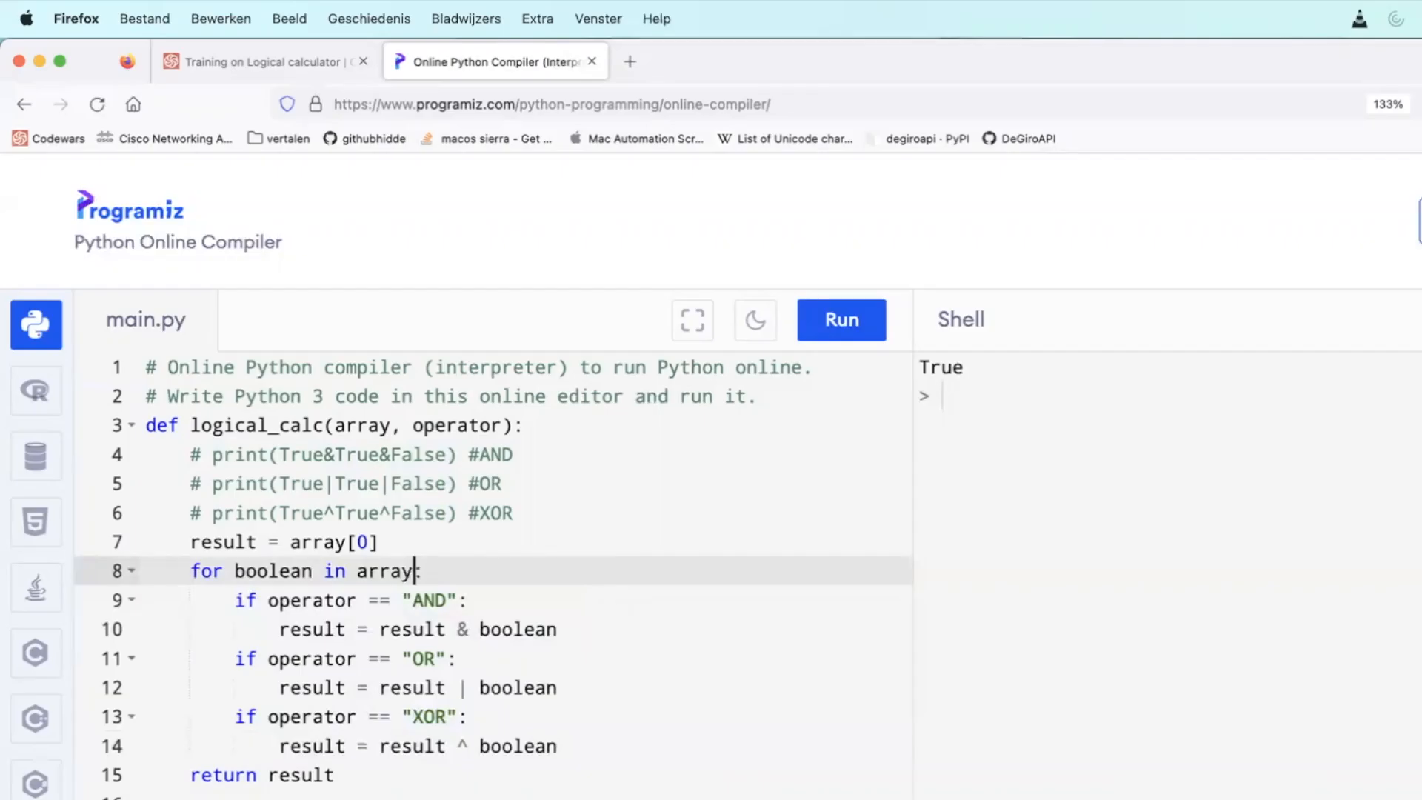
- Loop over array[1:] instead, run to get False for XOR, and switch to the Codewars kata
{"action": "type", "text": "[1"}
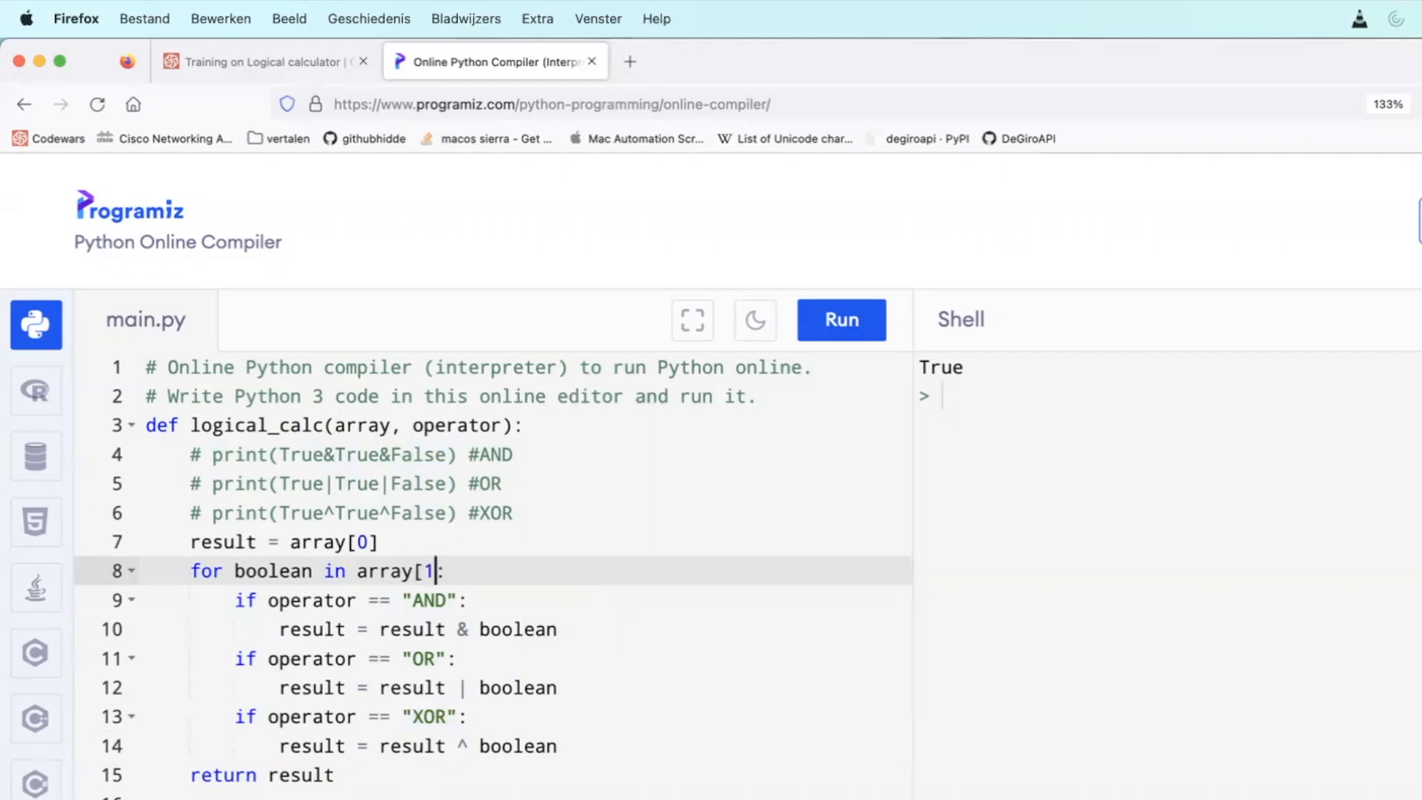
{"action": "type", "text": ":"}
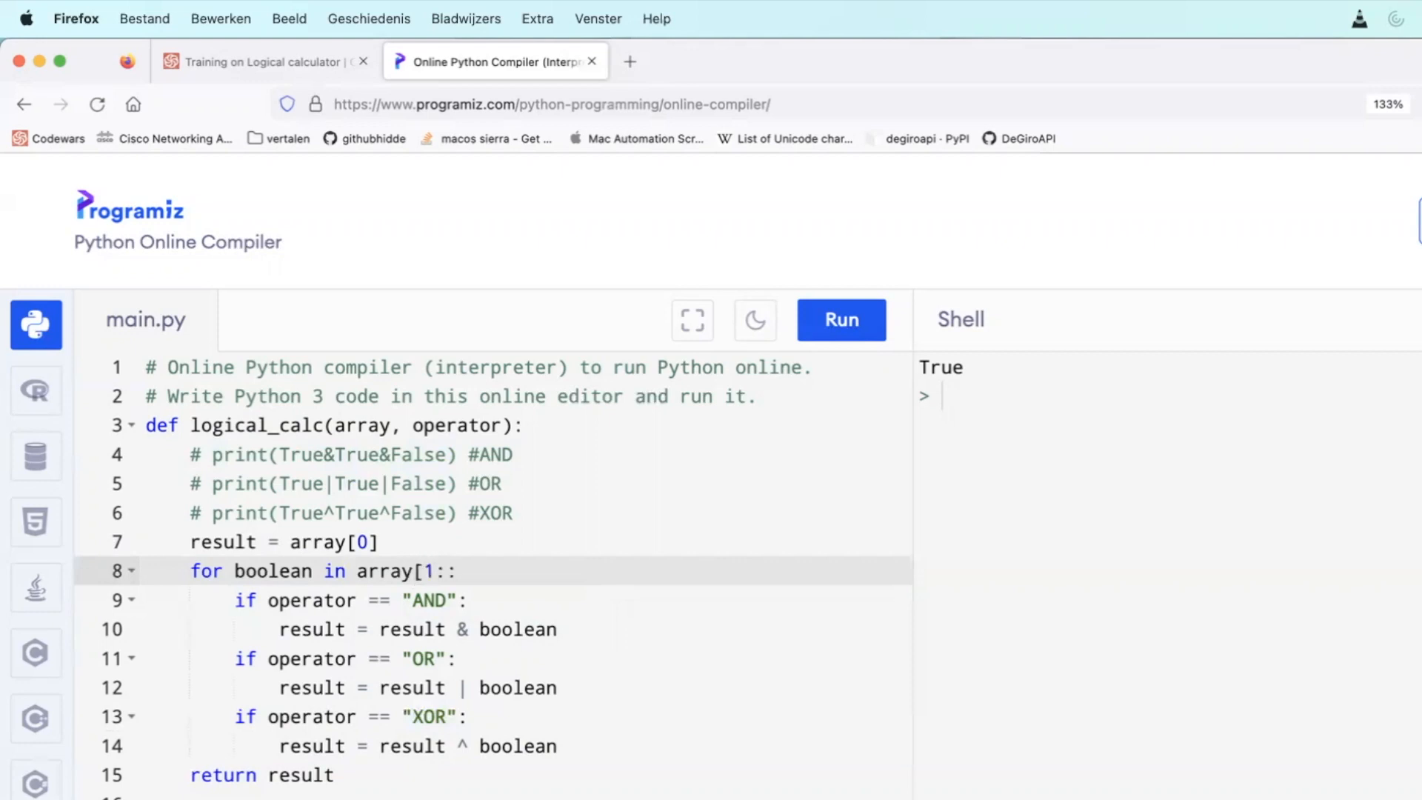
{"action": "type", "text": "]"}
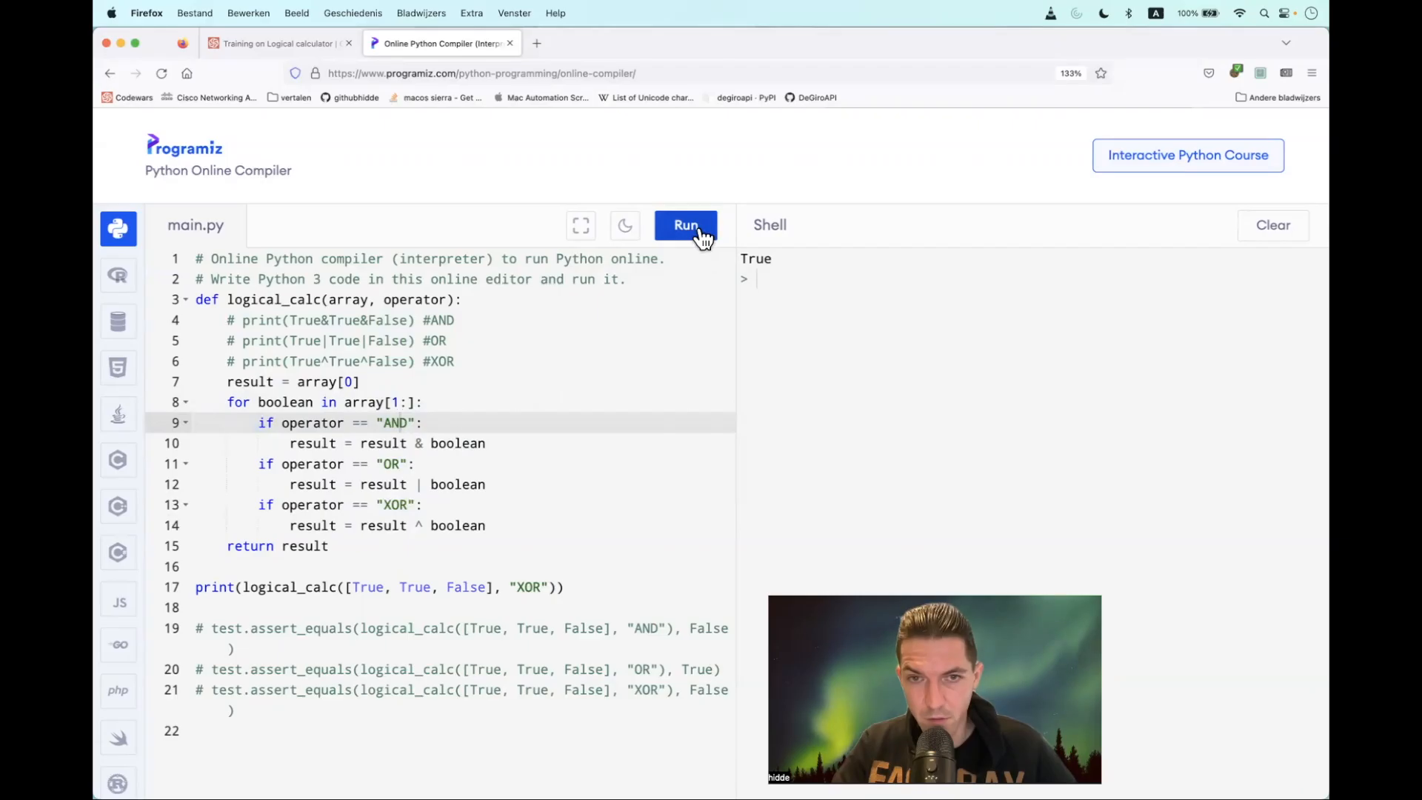
{"action": "left_click", "coordinate": [685, 225]}
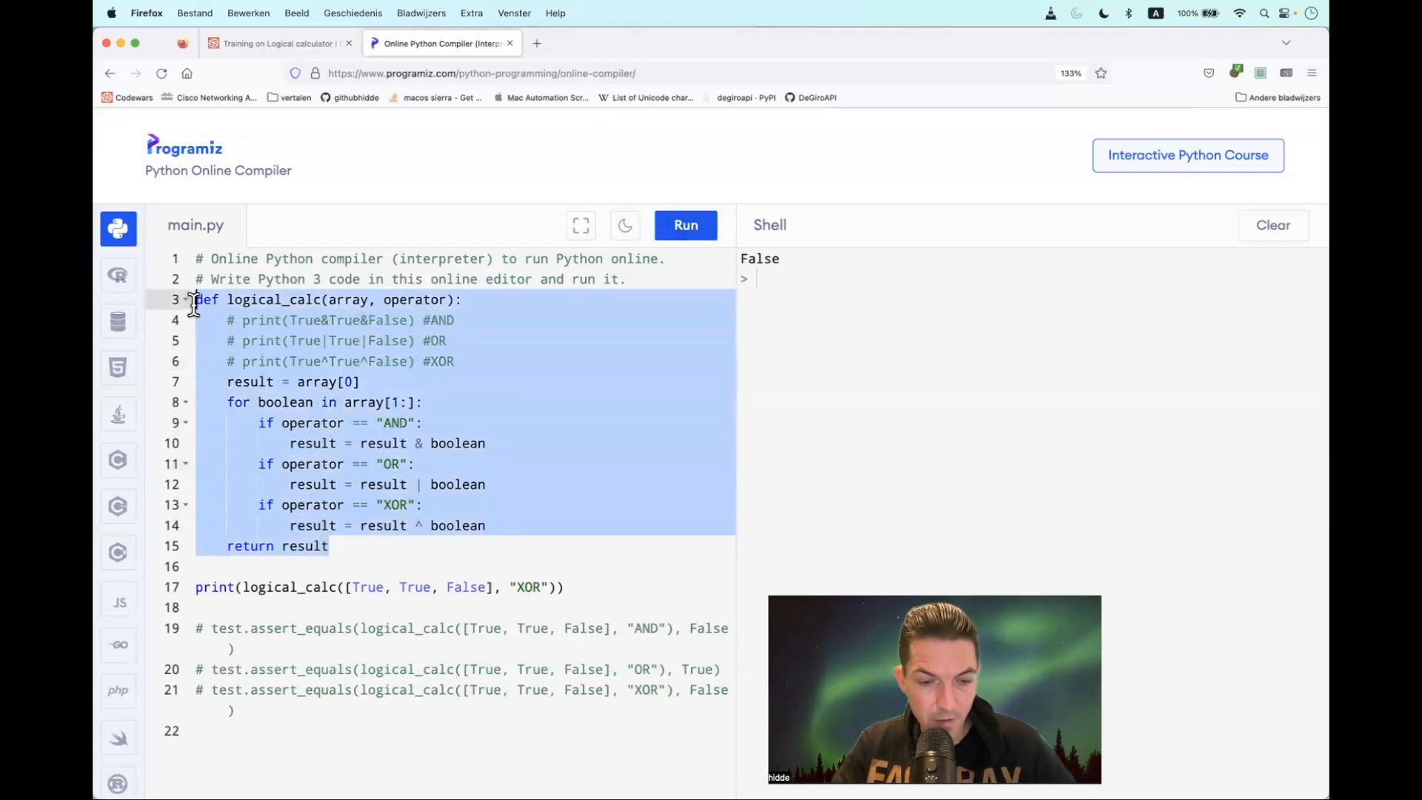
{"action": "left_click", "coordinate": [276, 43]}
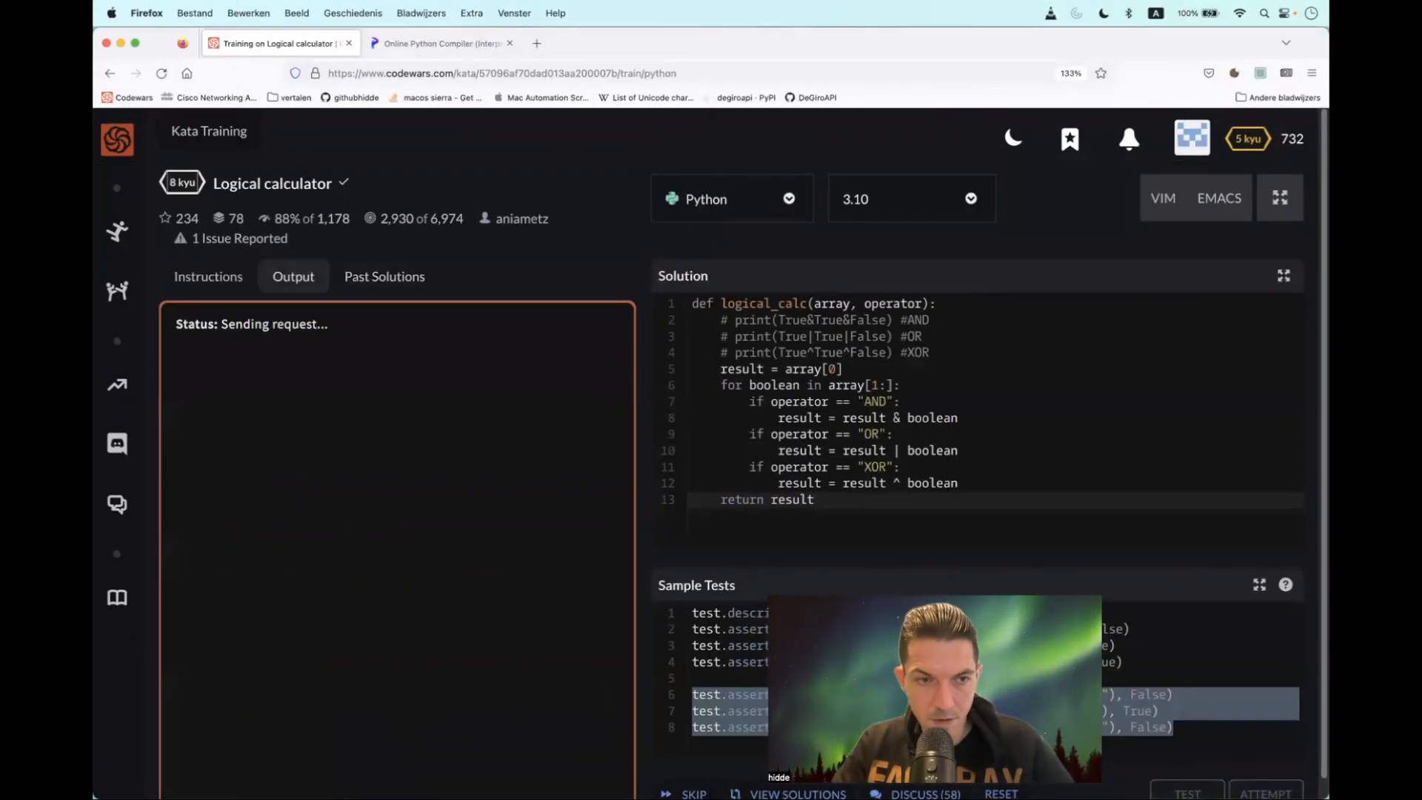